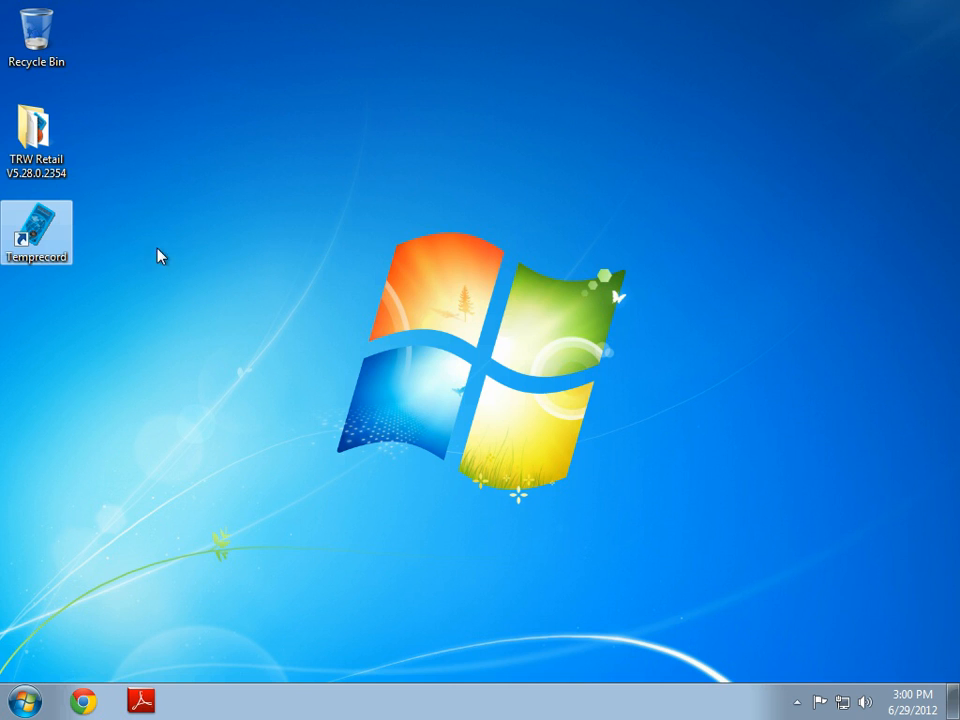
mouse_move(80, 236)
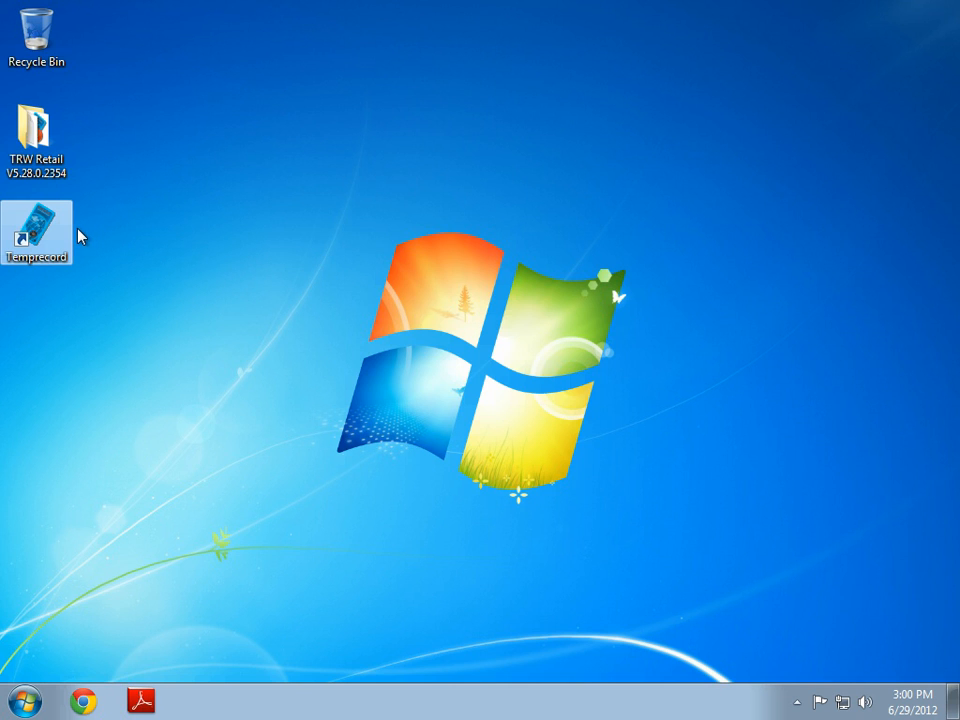
mouse_move(60, 232)
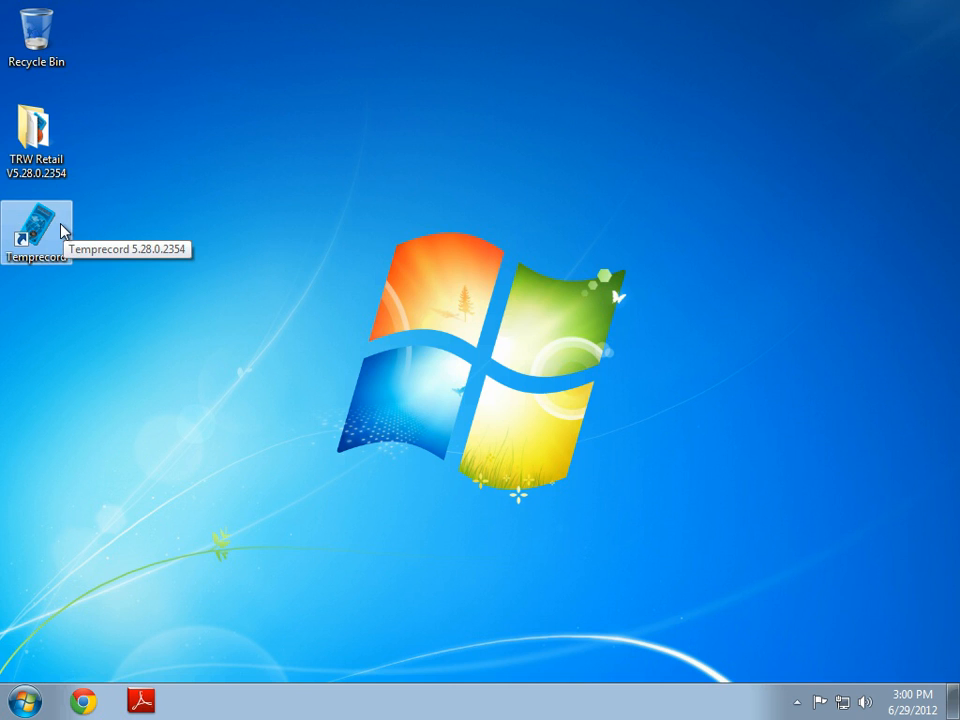
mouse_move(209, 344)
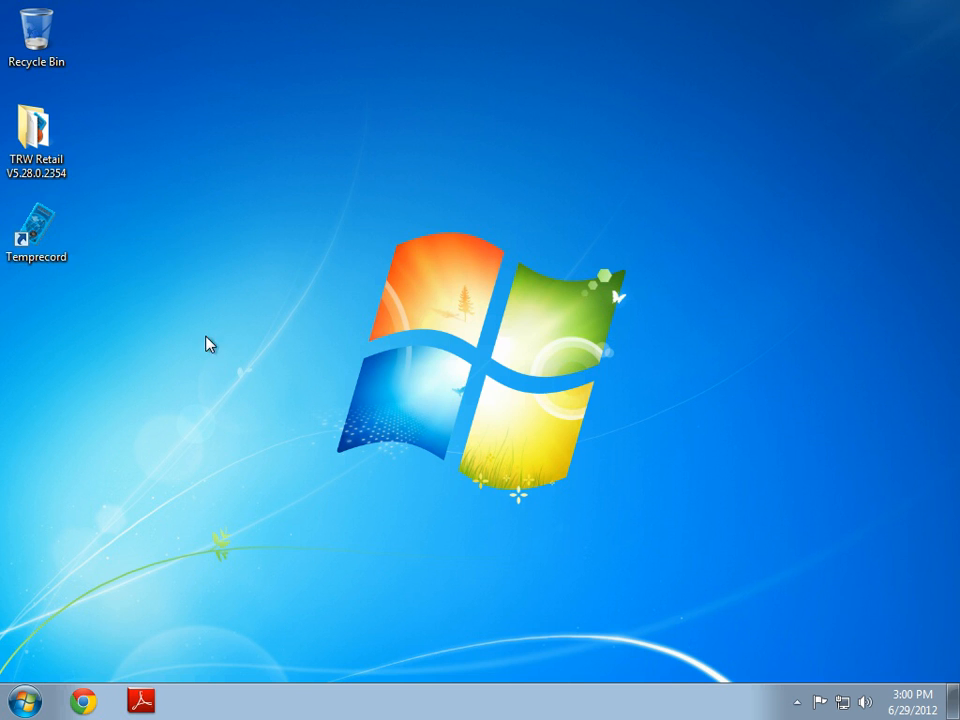
mouse_move(55, 228)
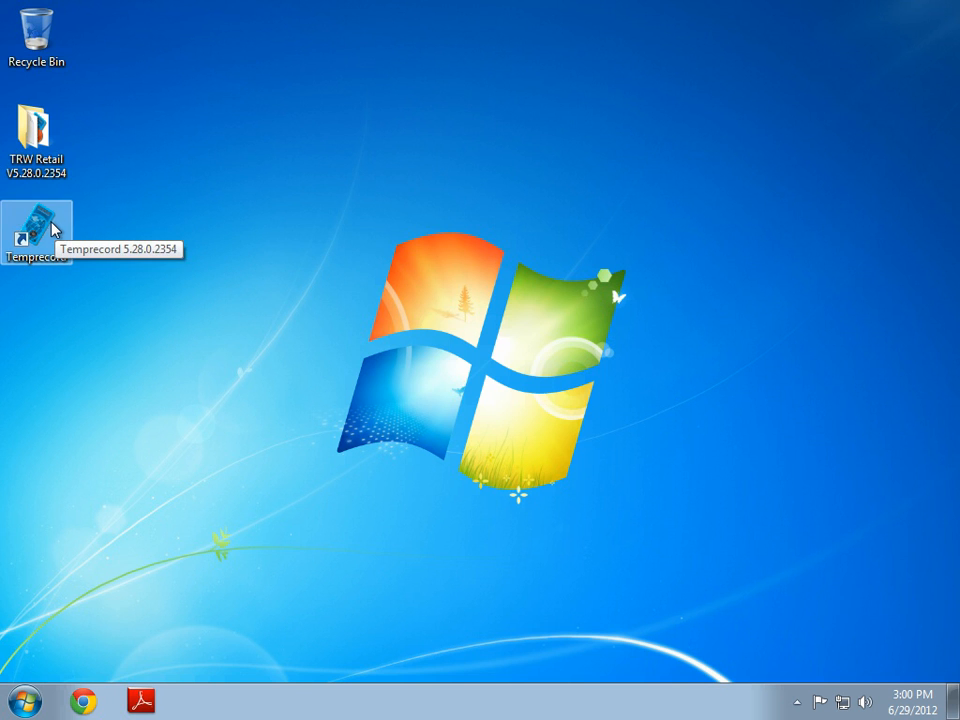
Launch Temprecord and browse the Program and File menus
double_click(38, 228)
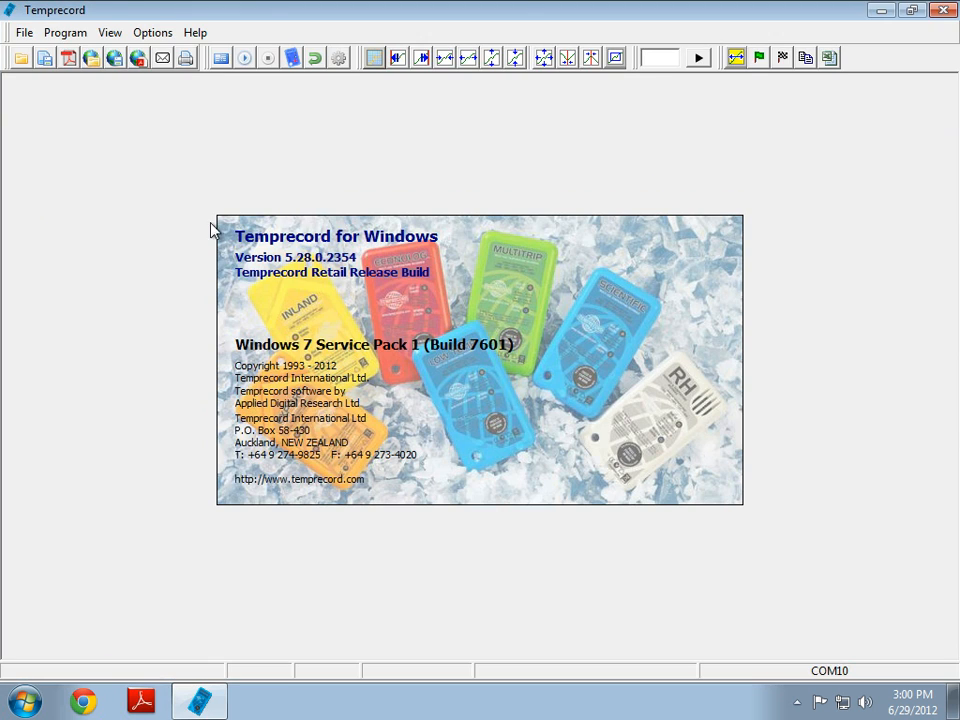
mouse_move(332, 285)
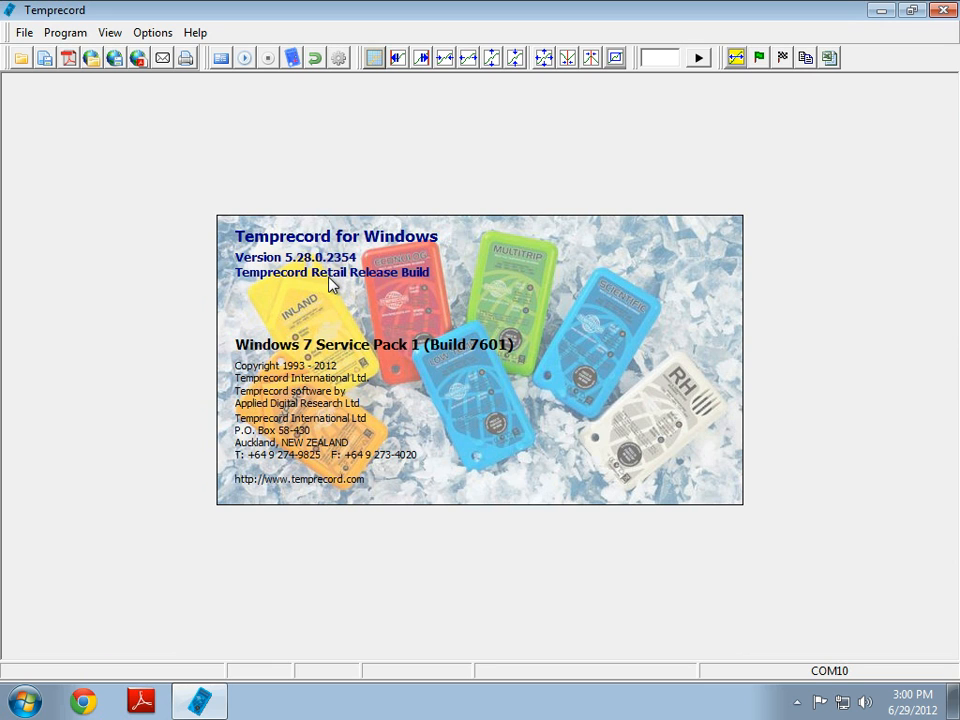
mouse_move(655, 540)
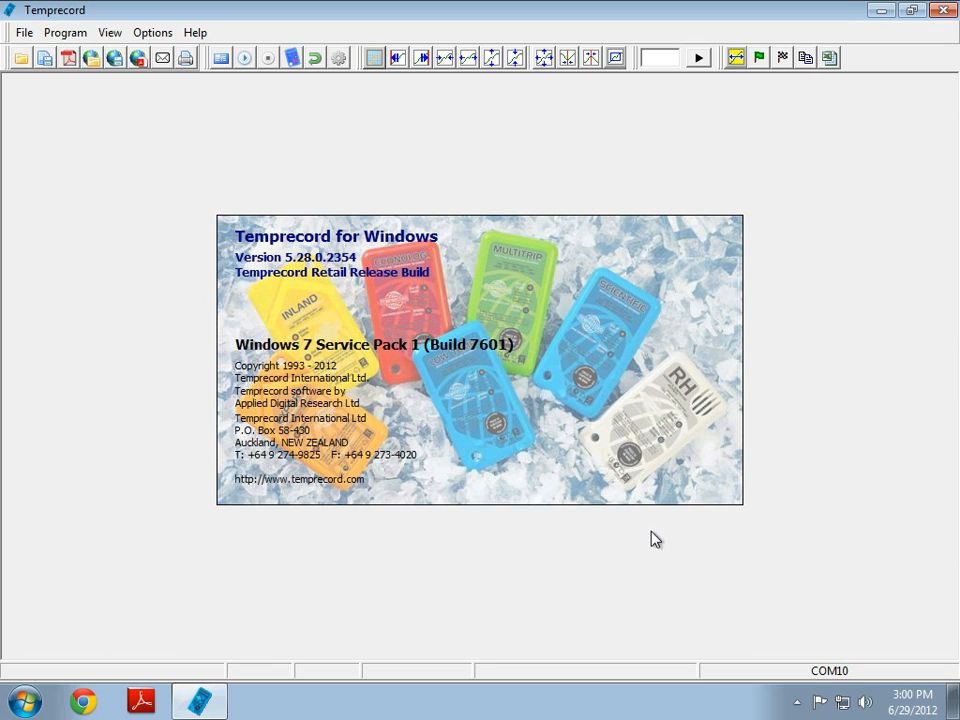
mouse_move(805, 583)
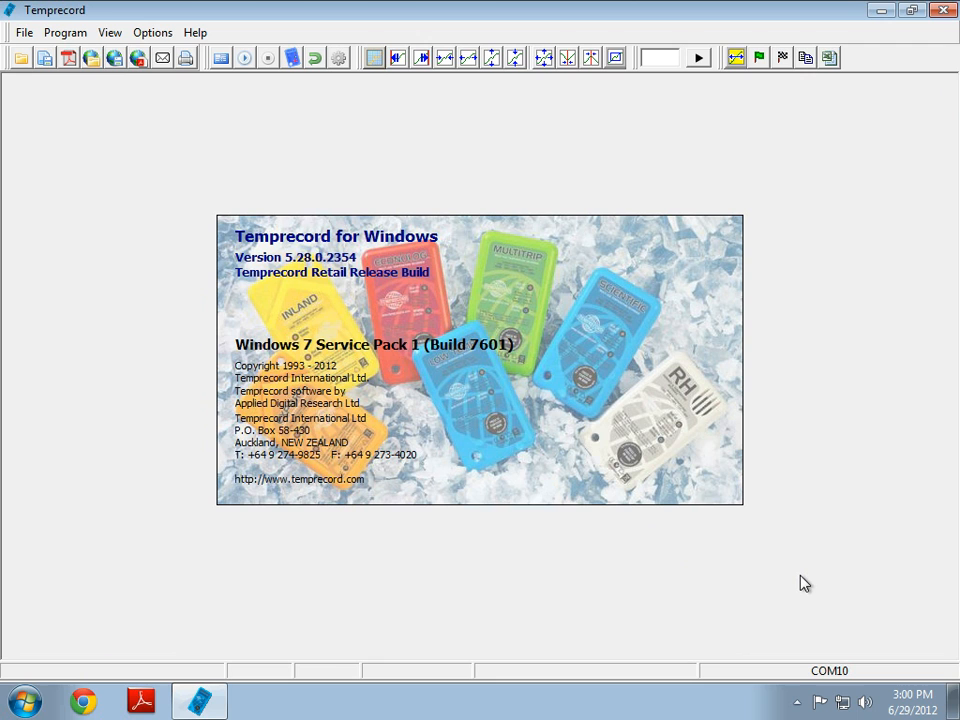
mouse_move(865, 672)
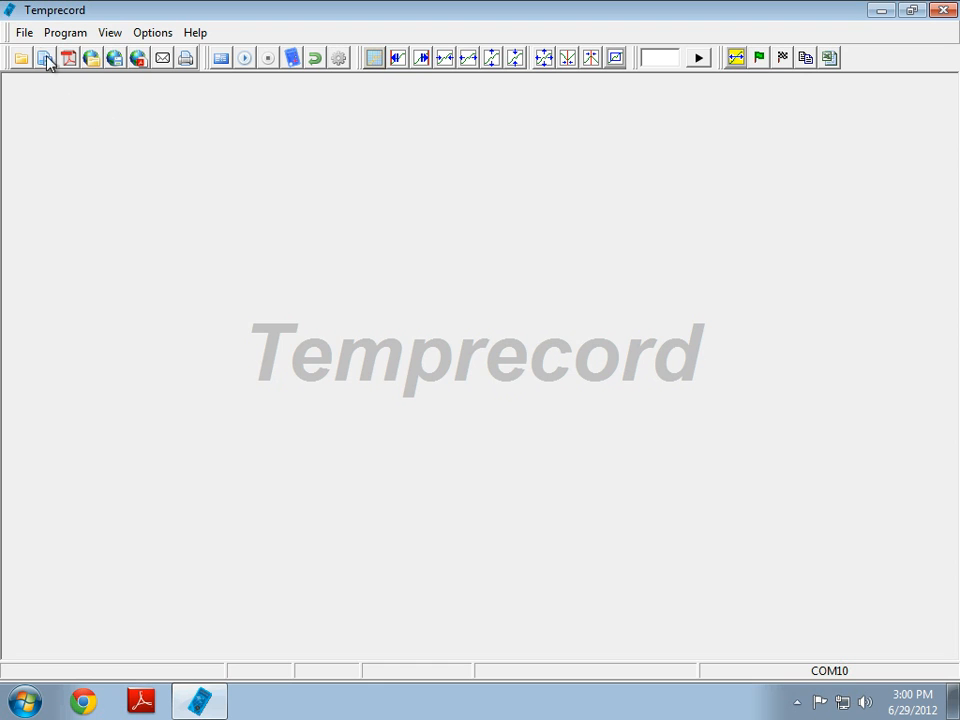
click(65, 32)
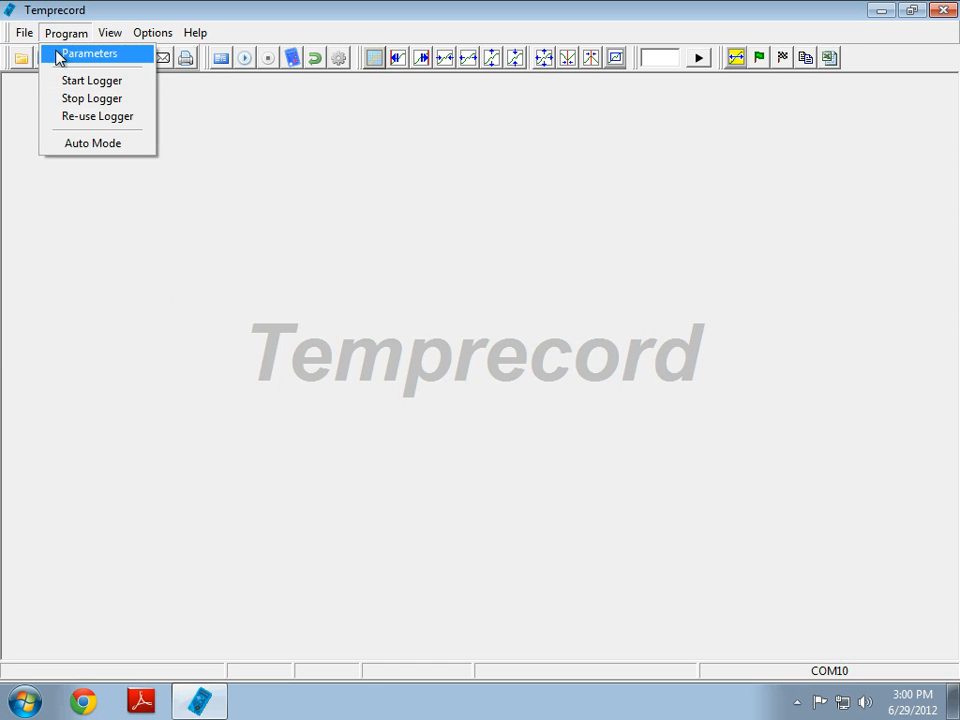
click(24, 32)
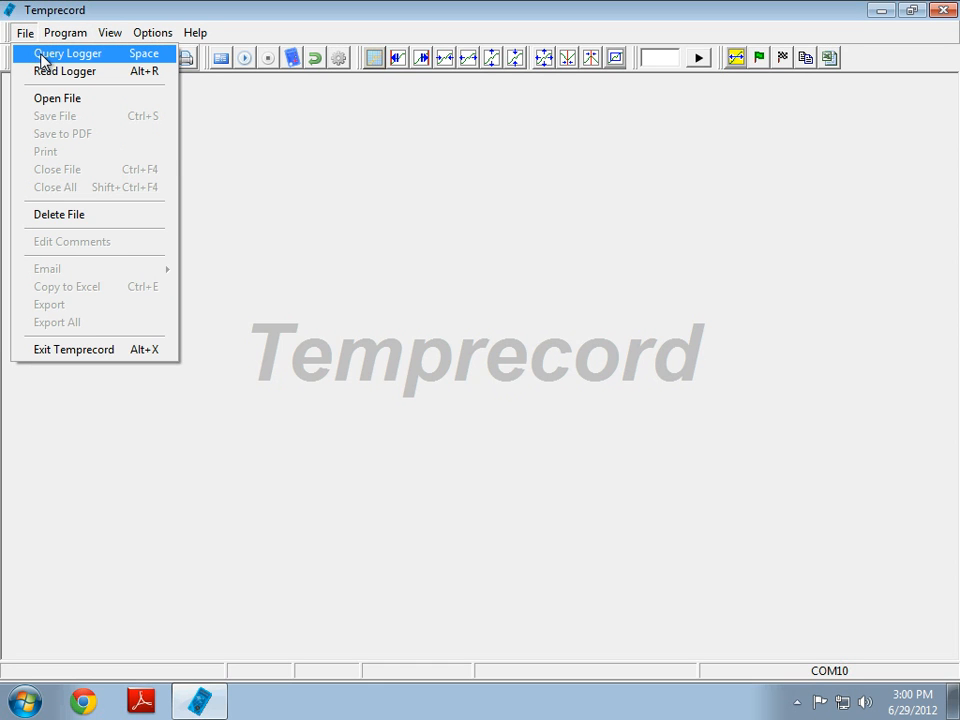
mouse_move(147, 62)
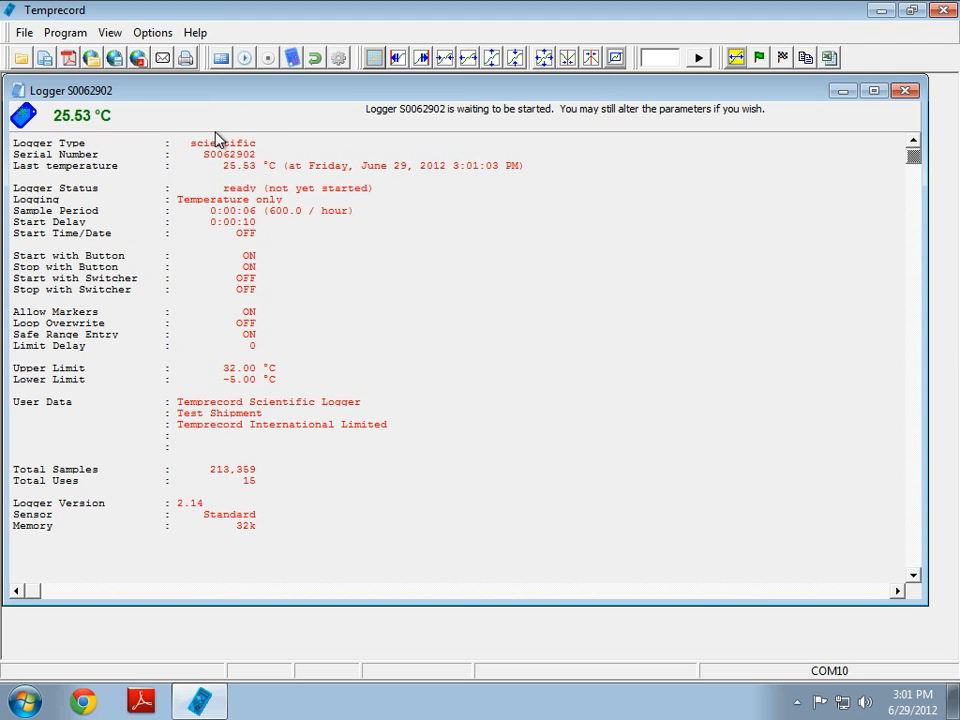
Query the connected logger S0062902 to read its current settings and status
click(65, 32)
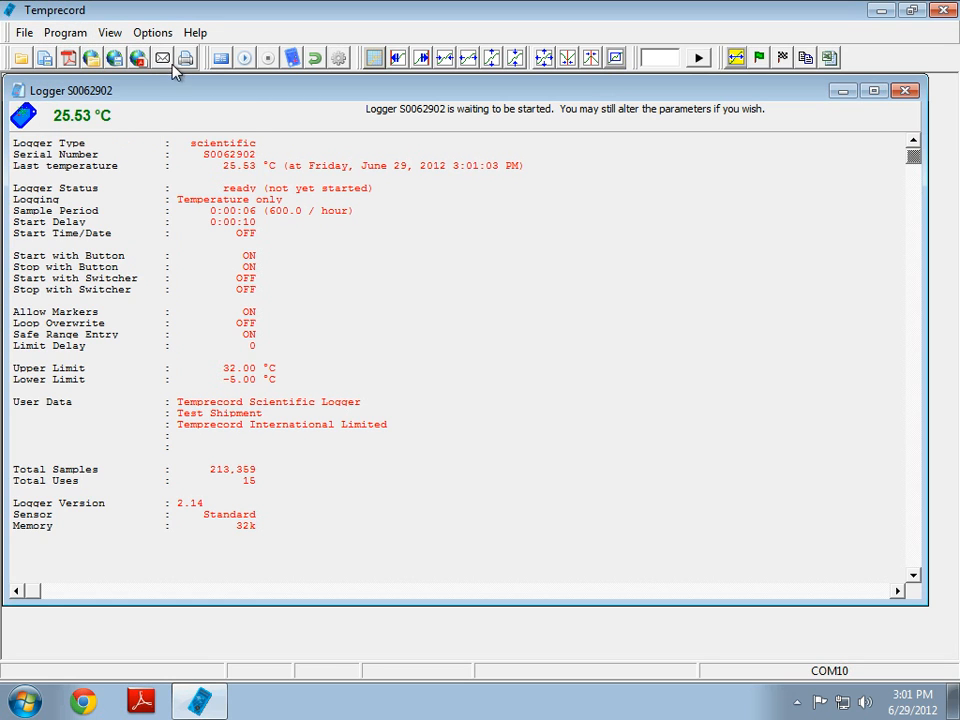
mouse_move(220, 57)
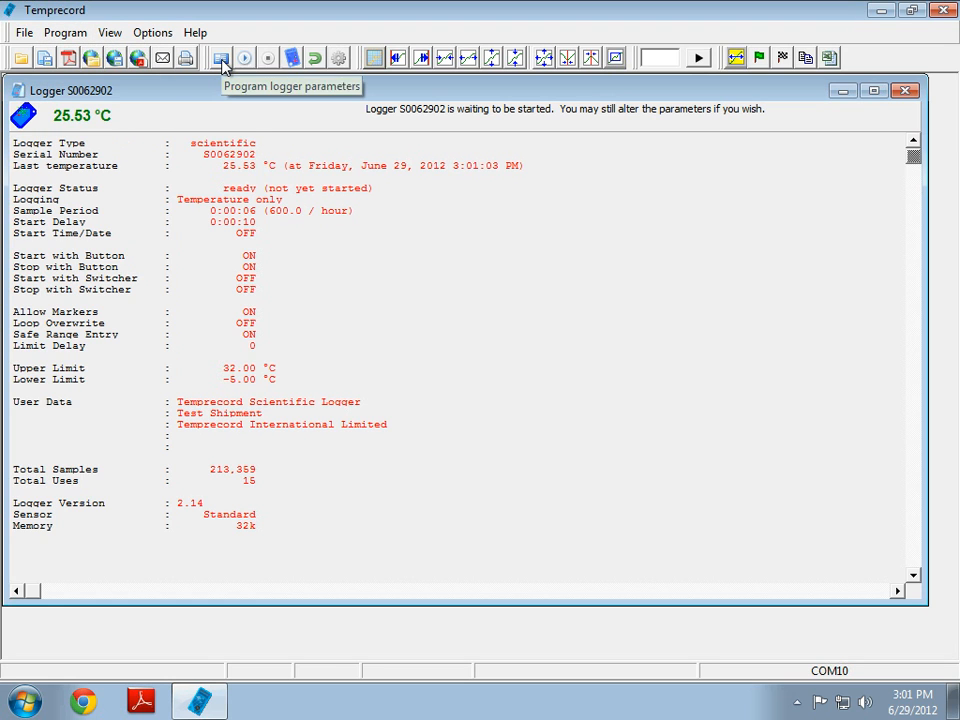
Open the logger parameters and change the second user data line to 'A video demo setup'
click(220, 57)
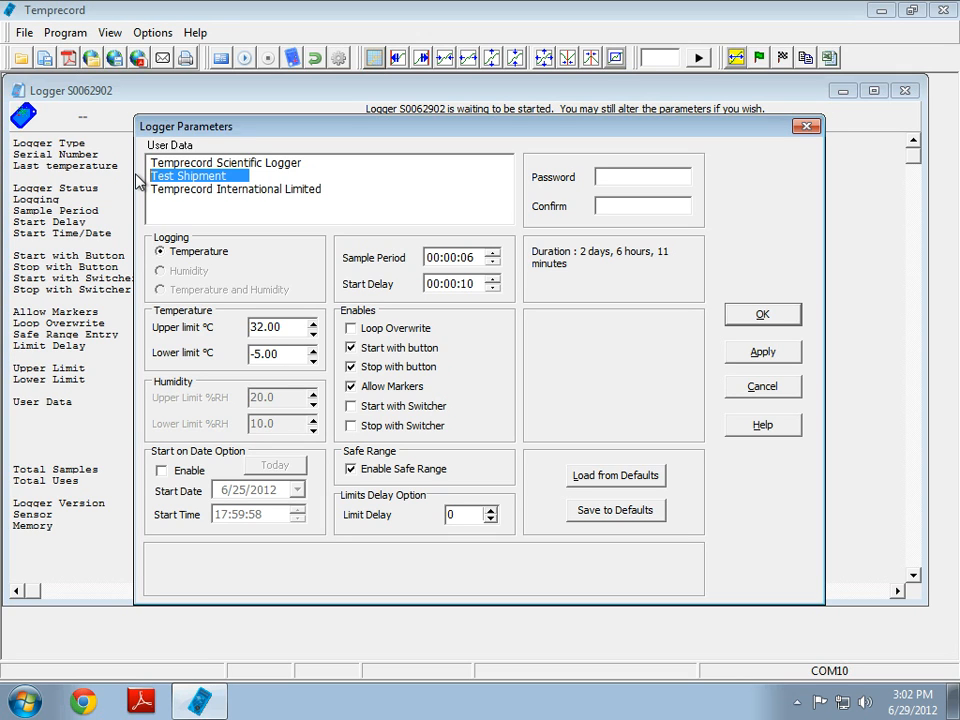
text(A video demo)
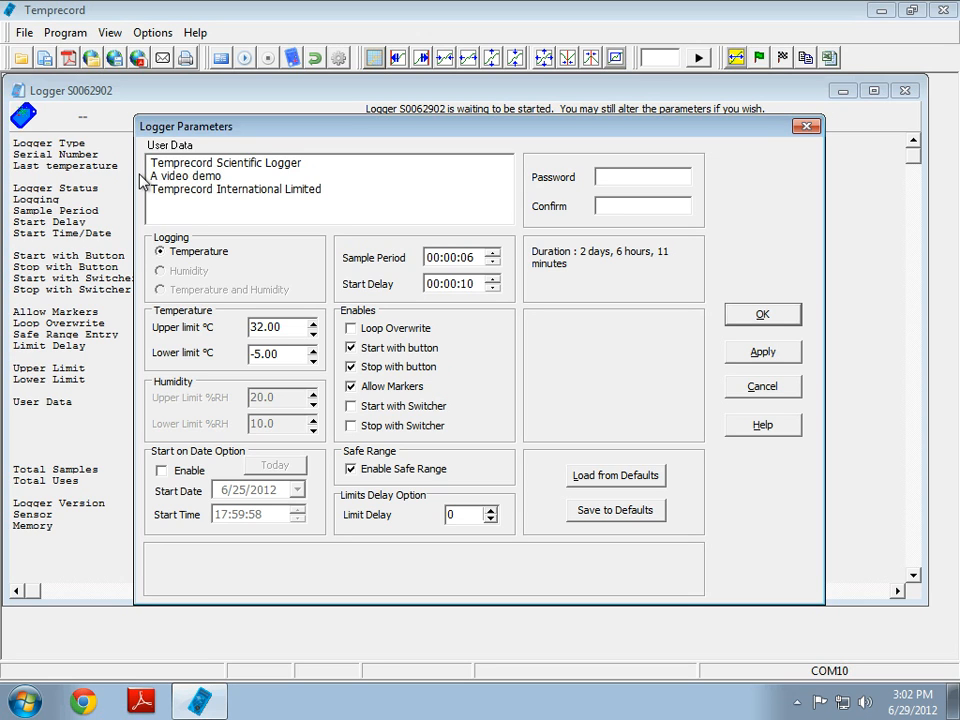
text(setup)
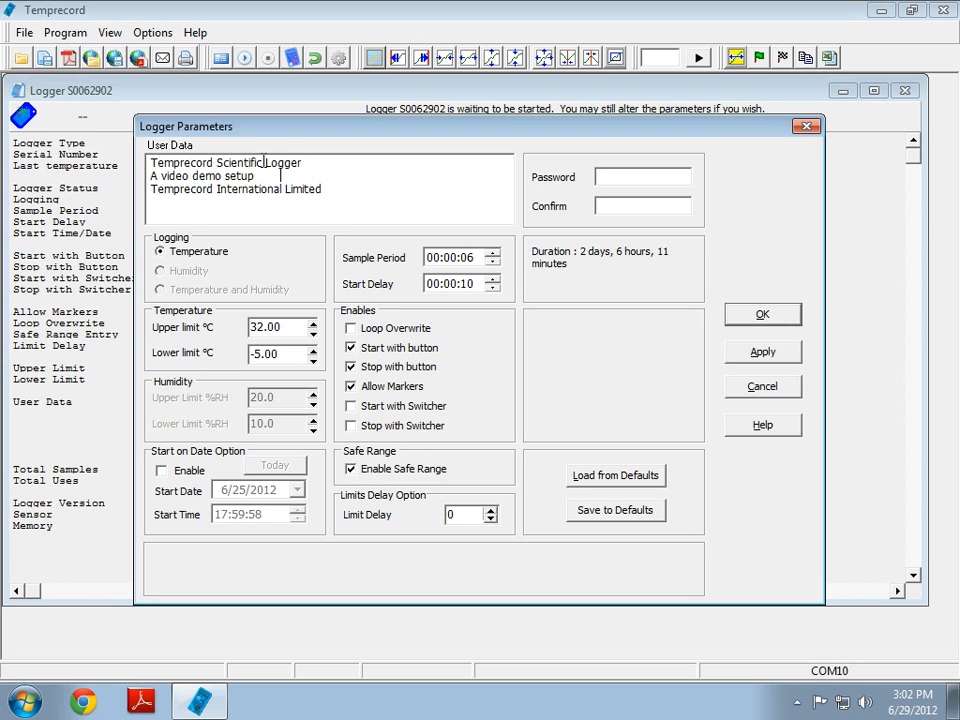
mouse_move(262, 242)
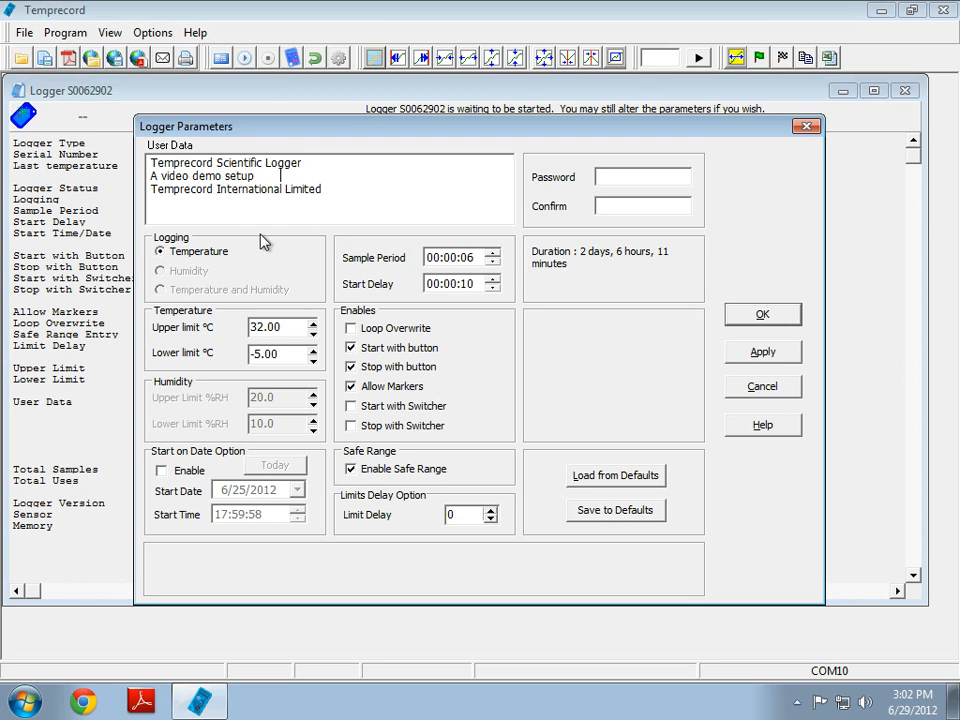
mouse_move(190, 278)
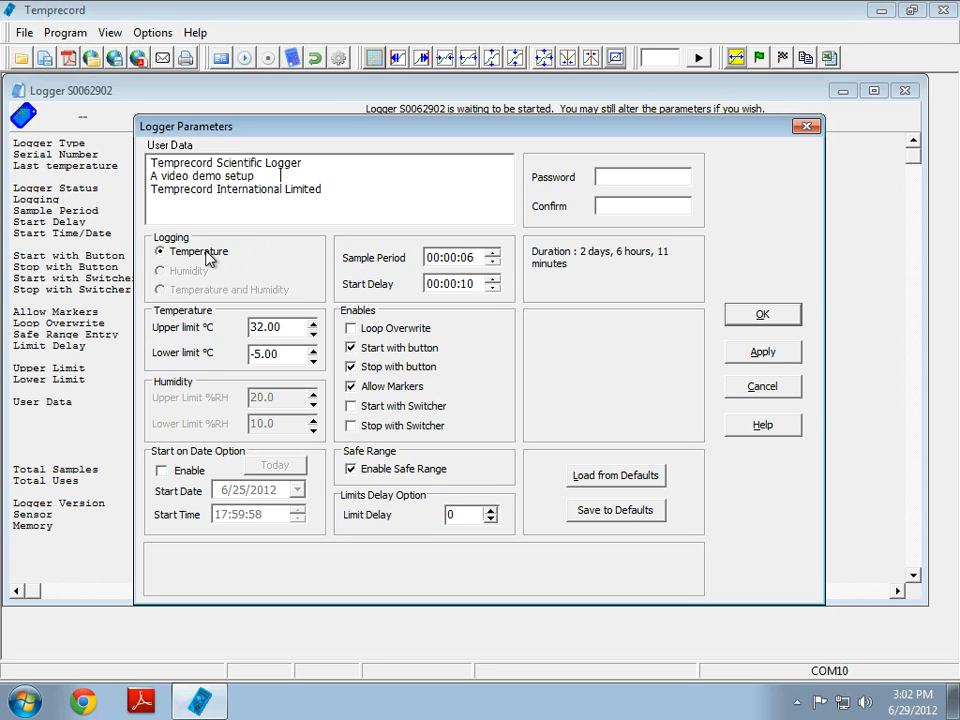
mouse_move(197, 283)
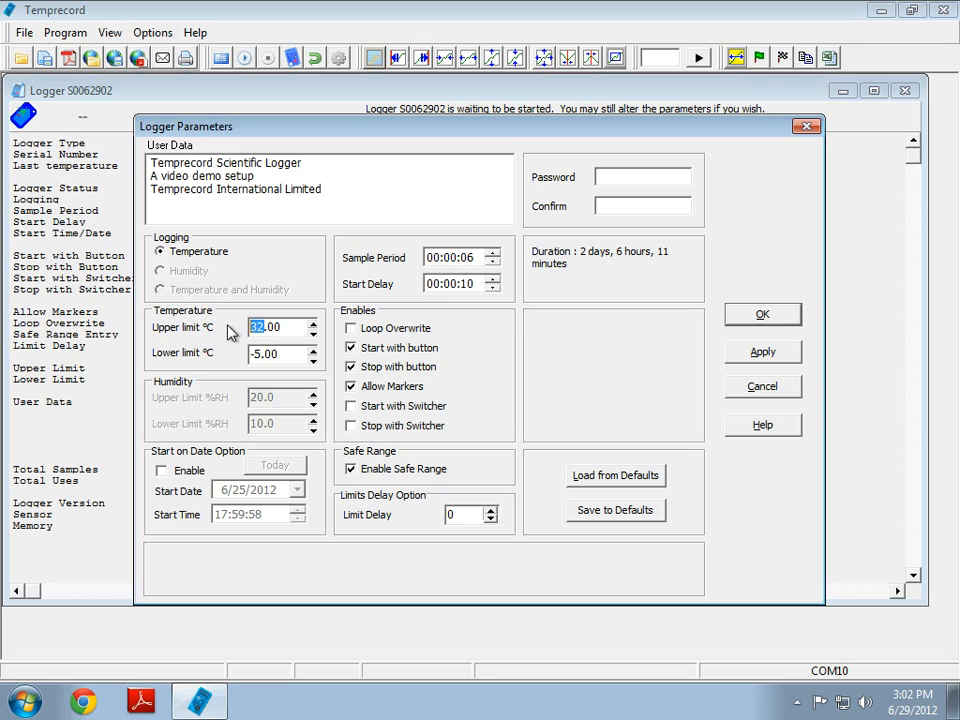
Set the upper temperature limit to 26.00 °C and the lower limit to -10.00 °C
text(26.00)
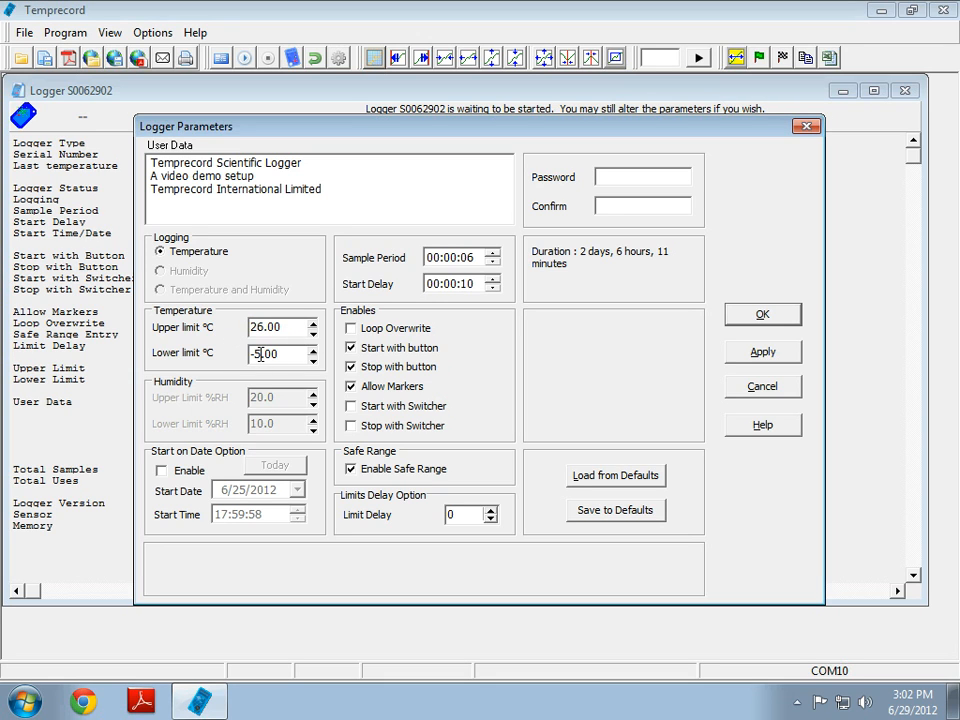
click(280, 353)
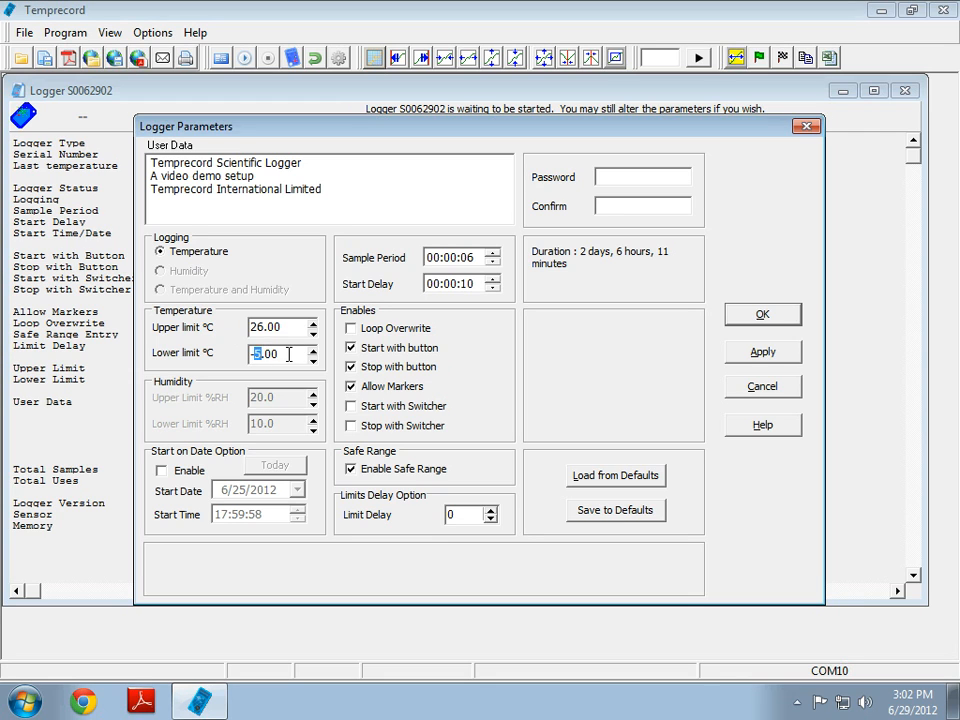
text(-10.00)
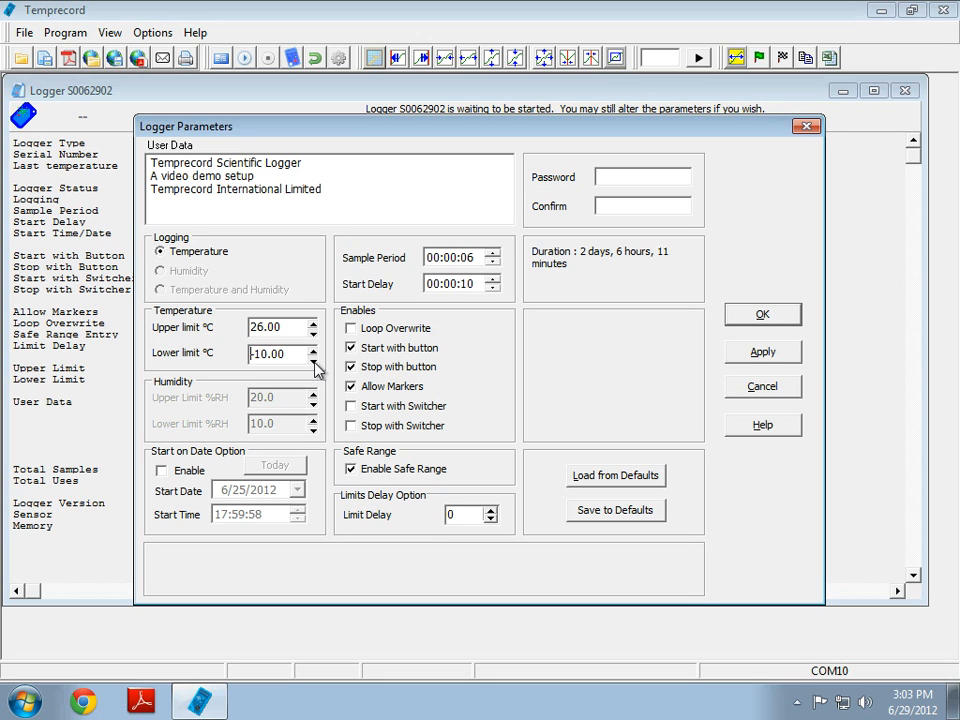
mouse_move(323, 383)
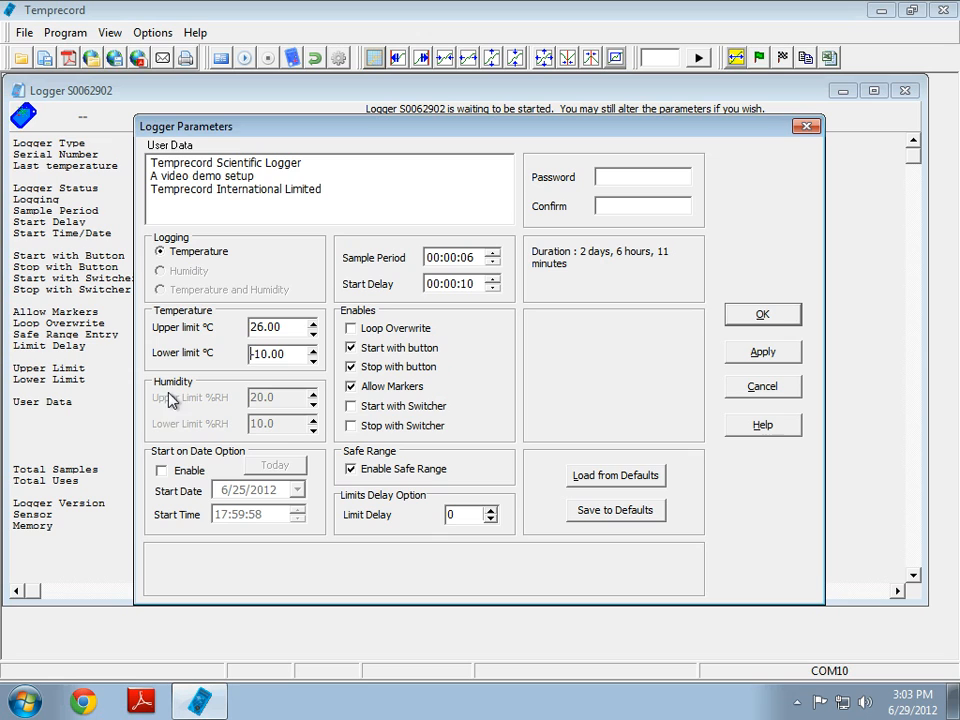
mouse_move(278, 408)
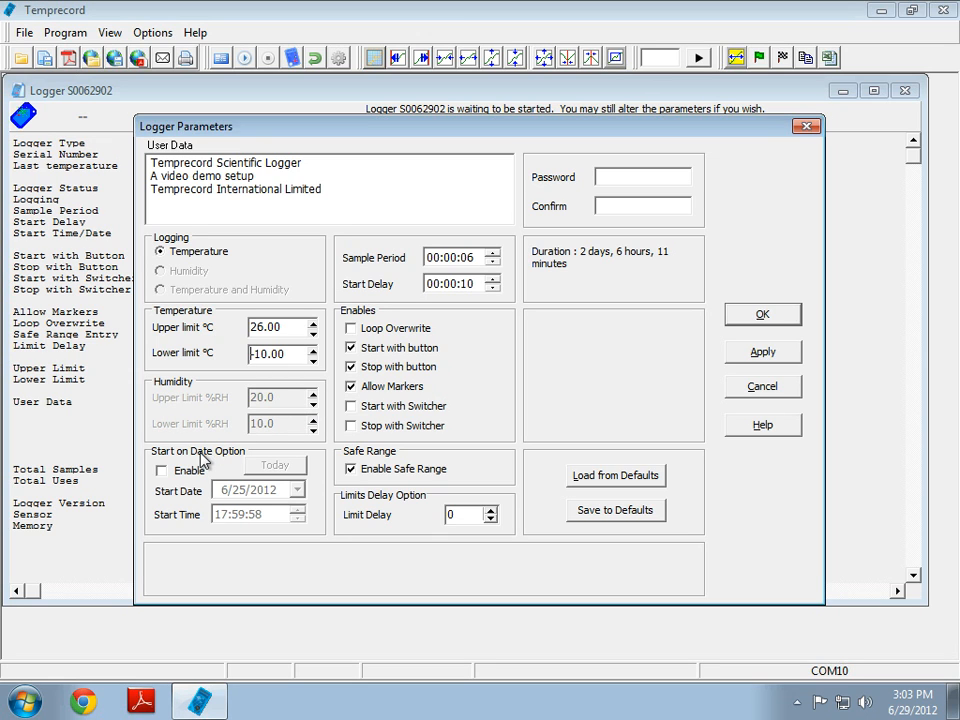
Enable Start on Date to fill in 6/29/2012 16:03:11, then disable it again
click(160, 470)
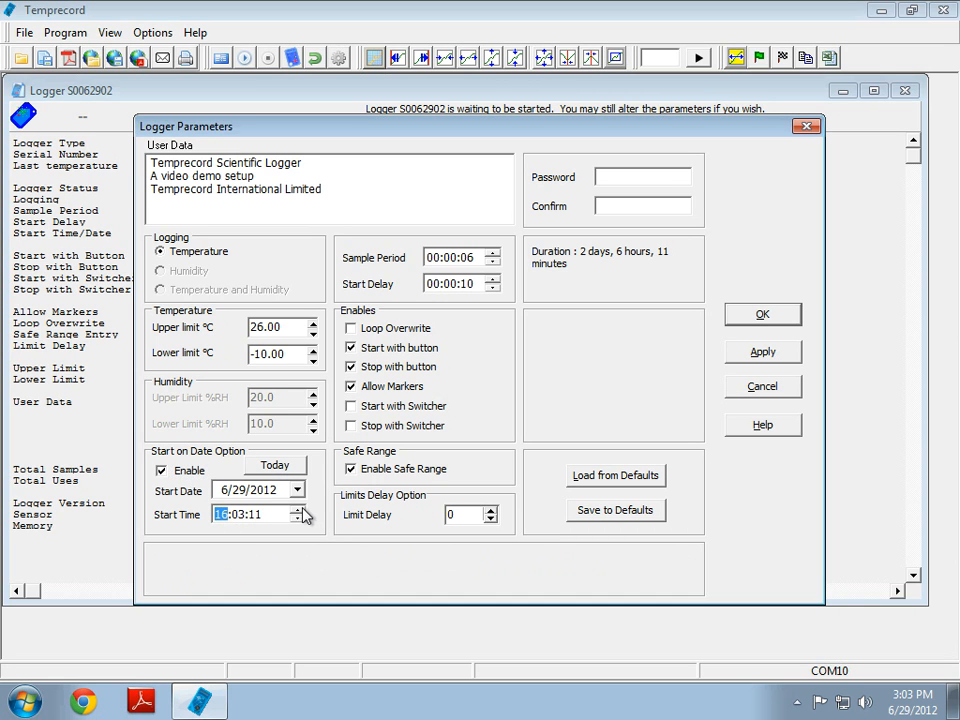
mouse_move(302, 538)
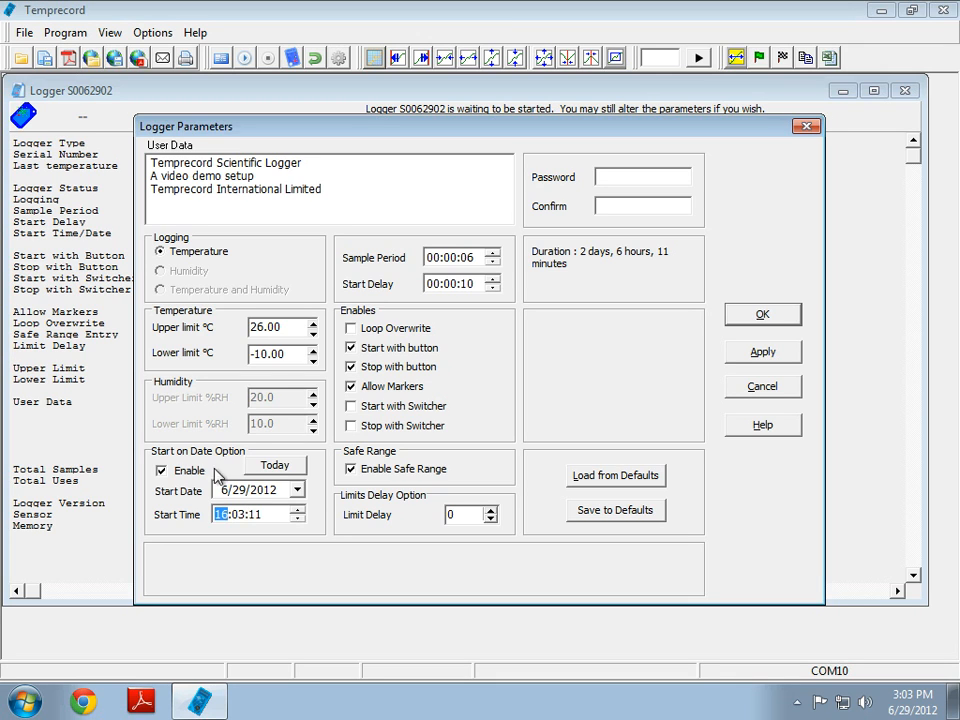
mouse_move(253, 497)
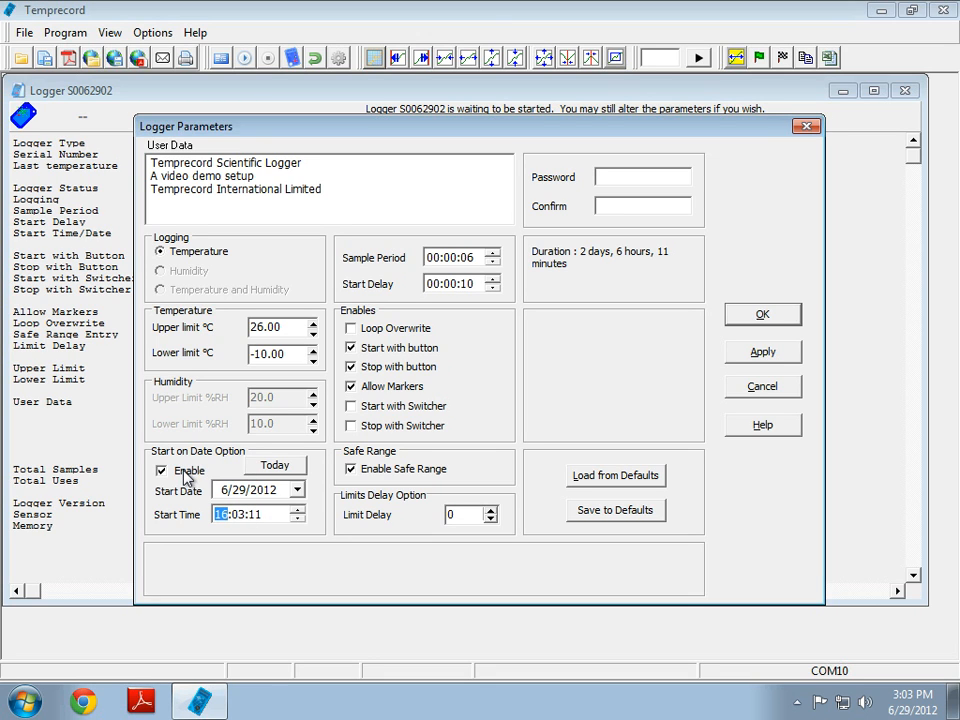
click(161, 471)
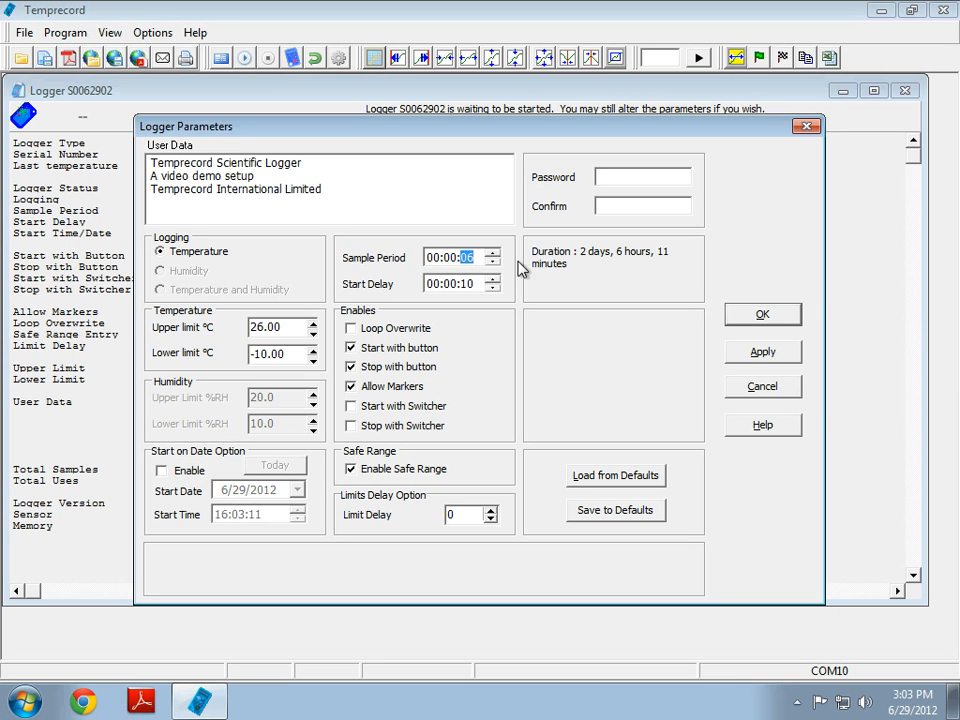
mouse_move(518, 271)
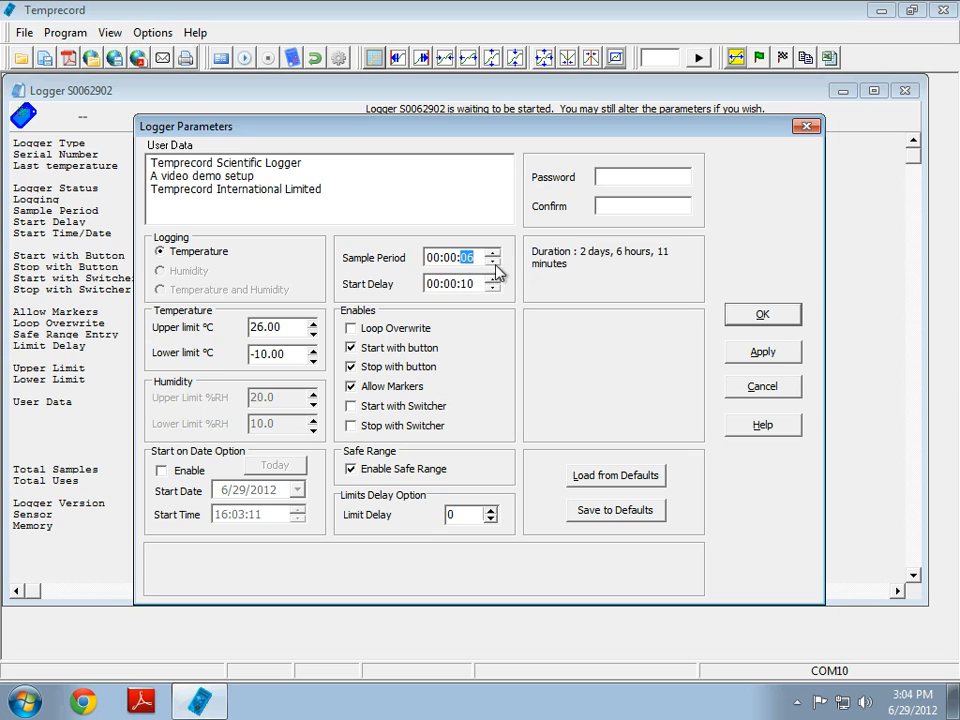
Adjust the sample period to 00:00:10 with the spin arrows
click(491, 262)
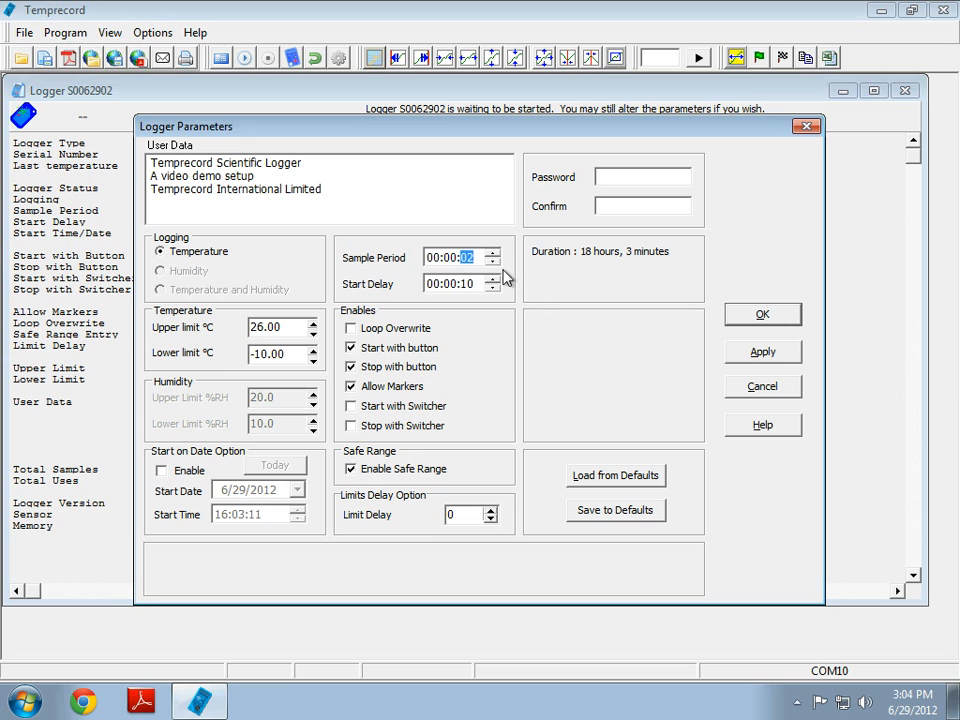
click(491, 257)
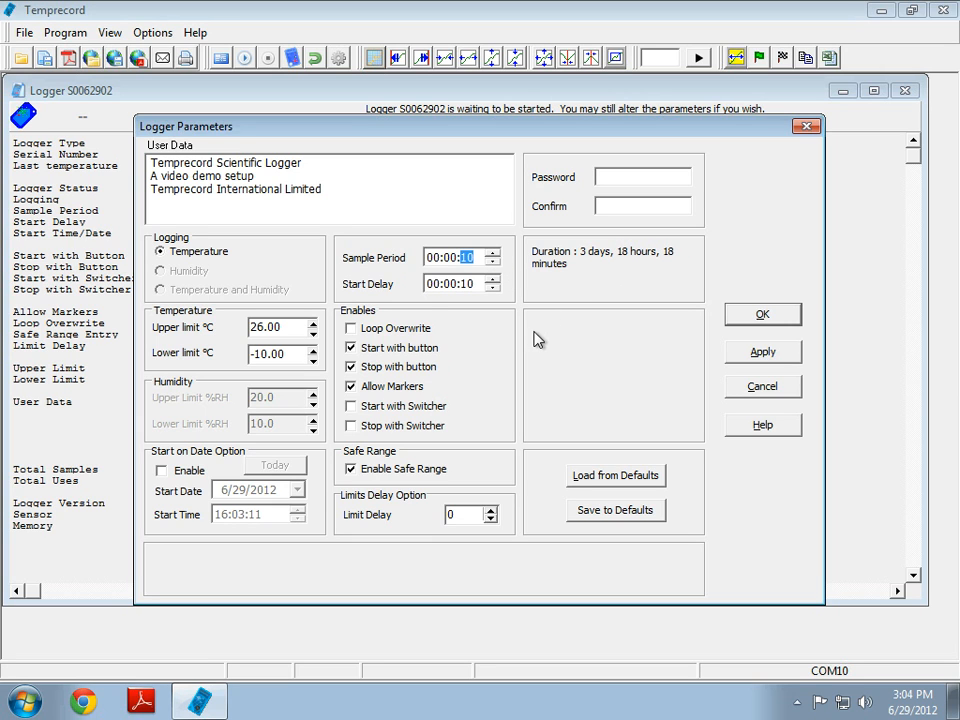
mouse_move(481, 317)
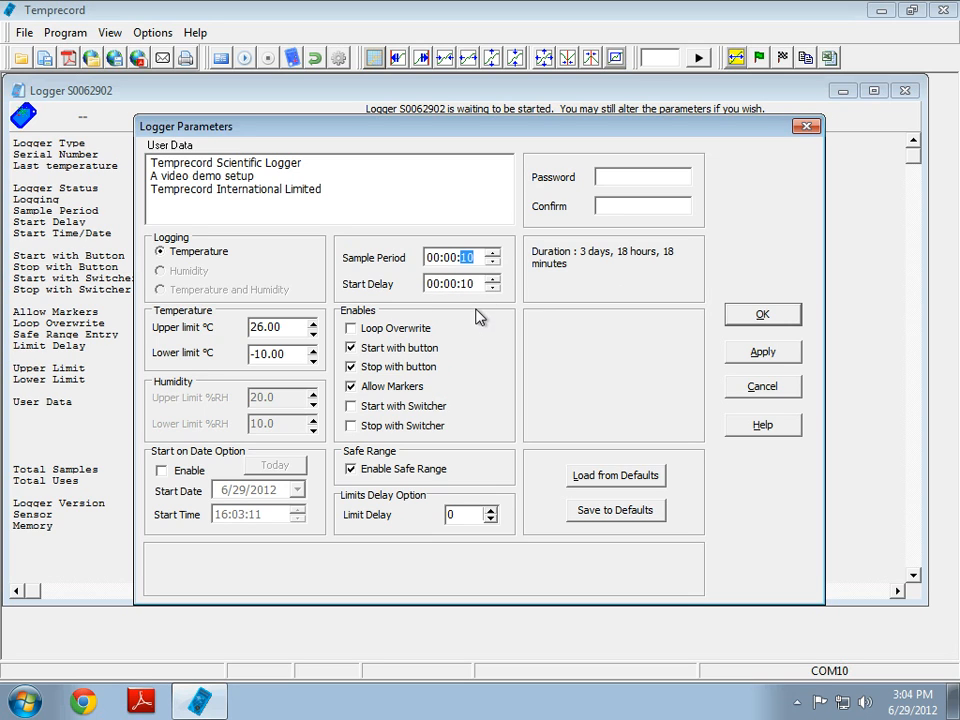
click(450, 283)
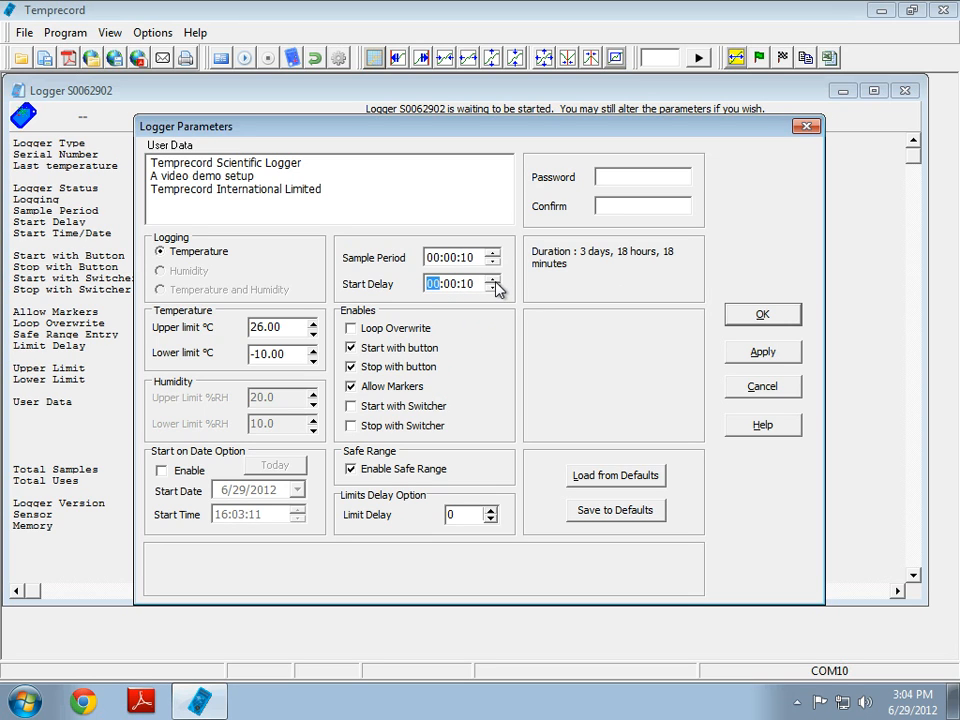
click(491, 279)
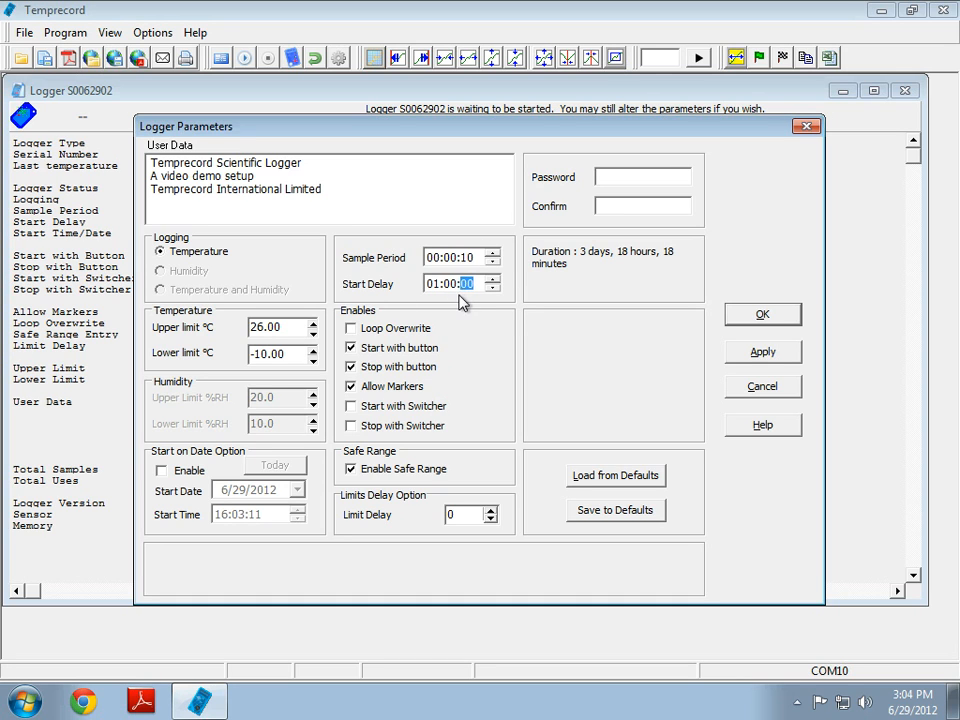
mouse_move(451, 302)
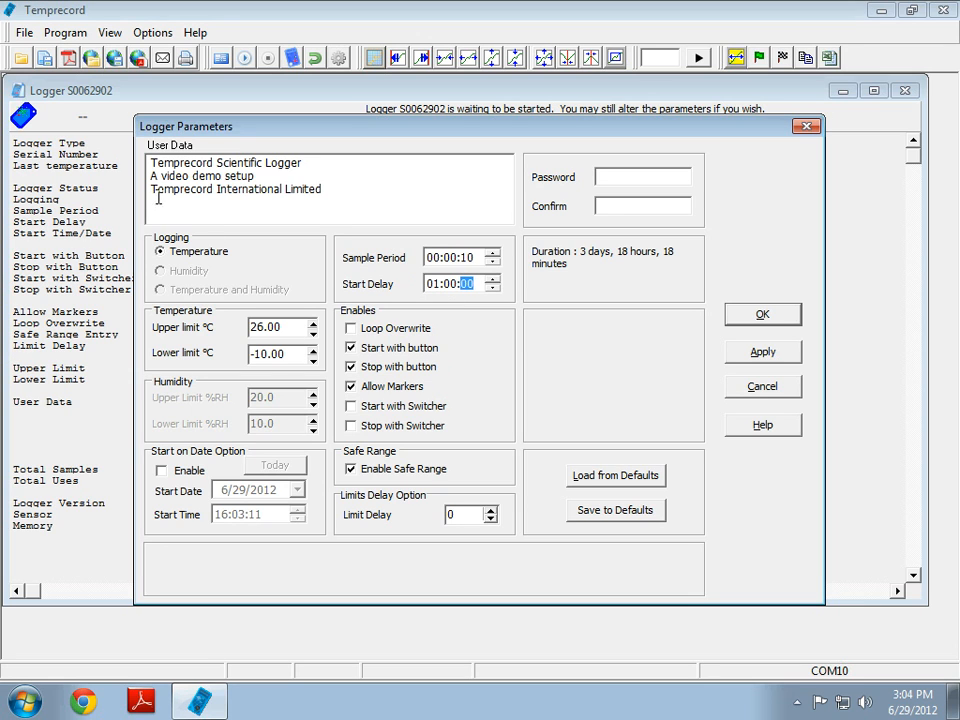
mouse_move(483, 440)
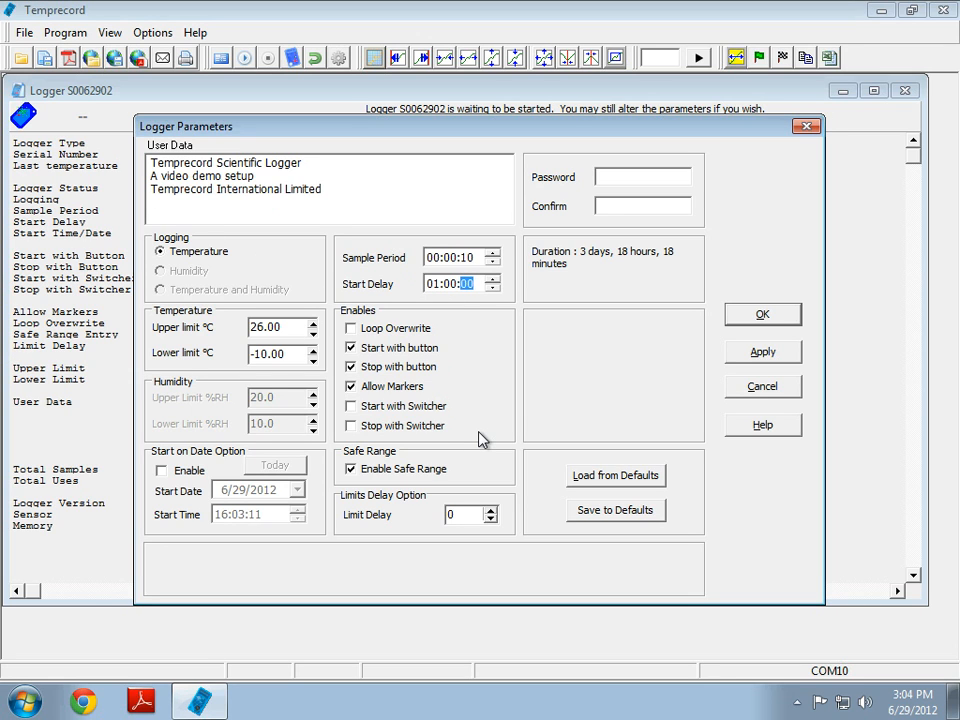
click(433, 284)
text(0)
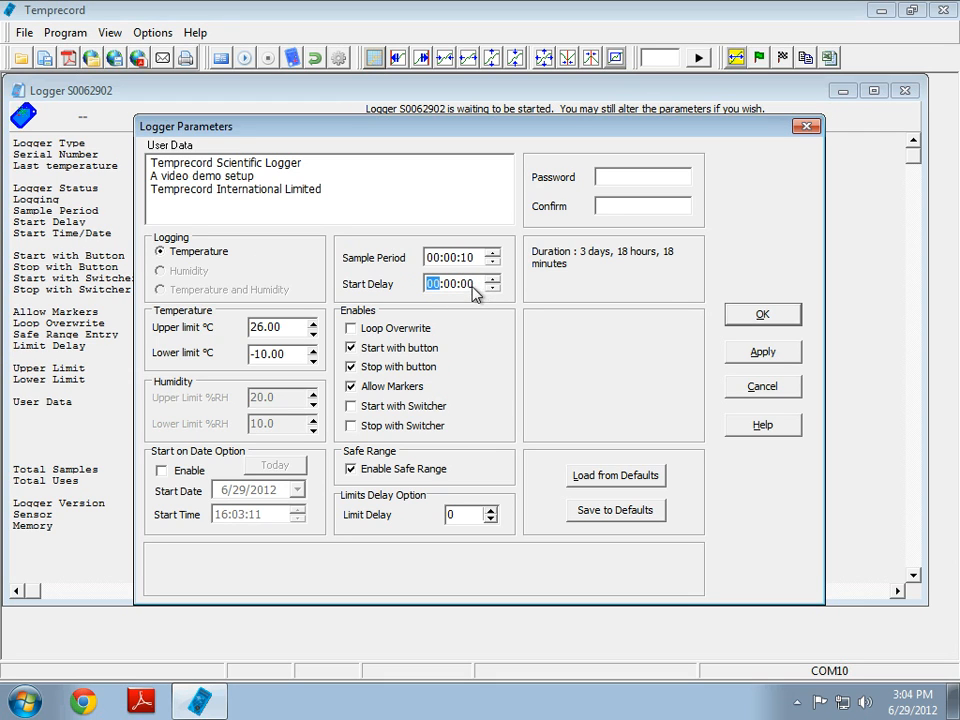
click(492, 289)
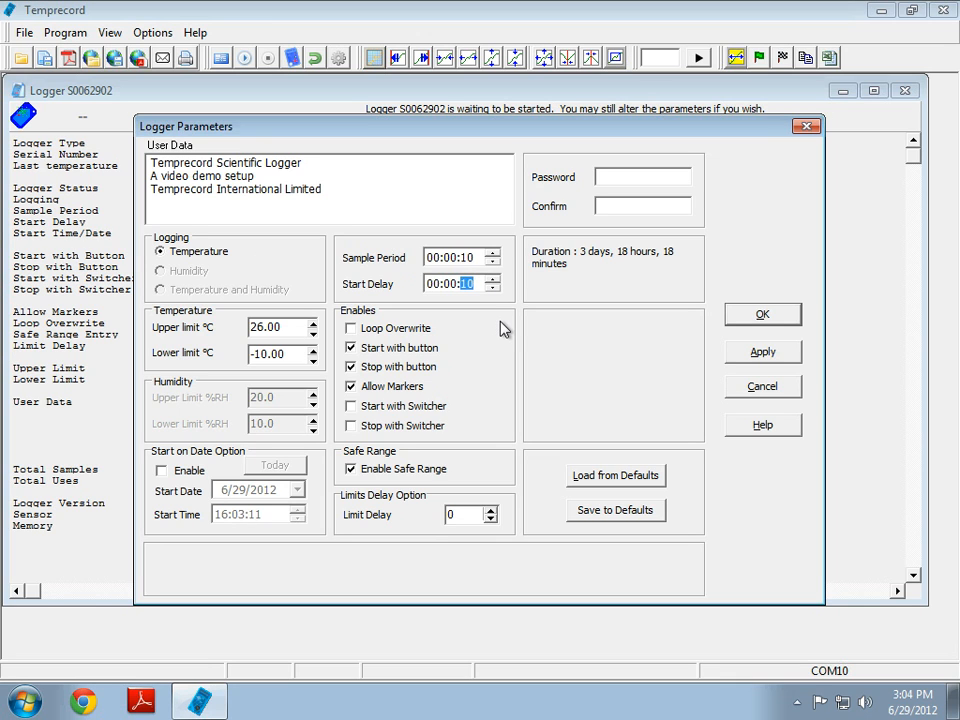
mouse_move(497, 323)
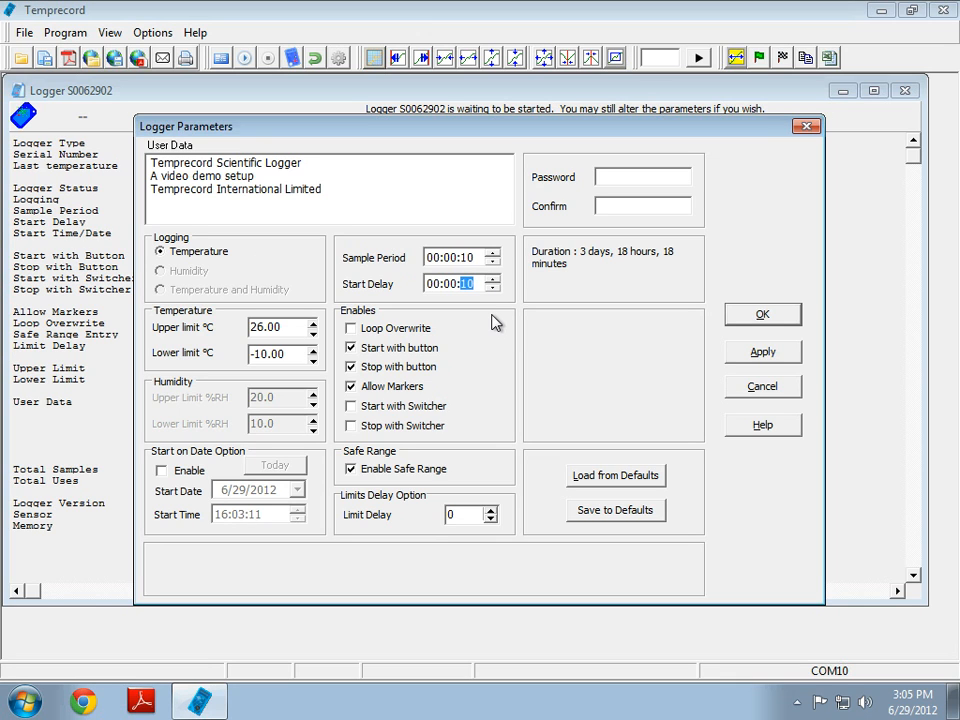
mouse_move(476, 330)
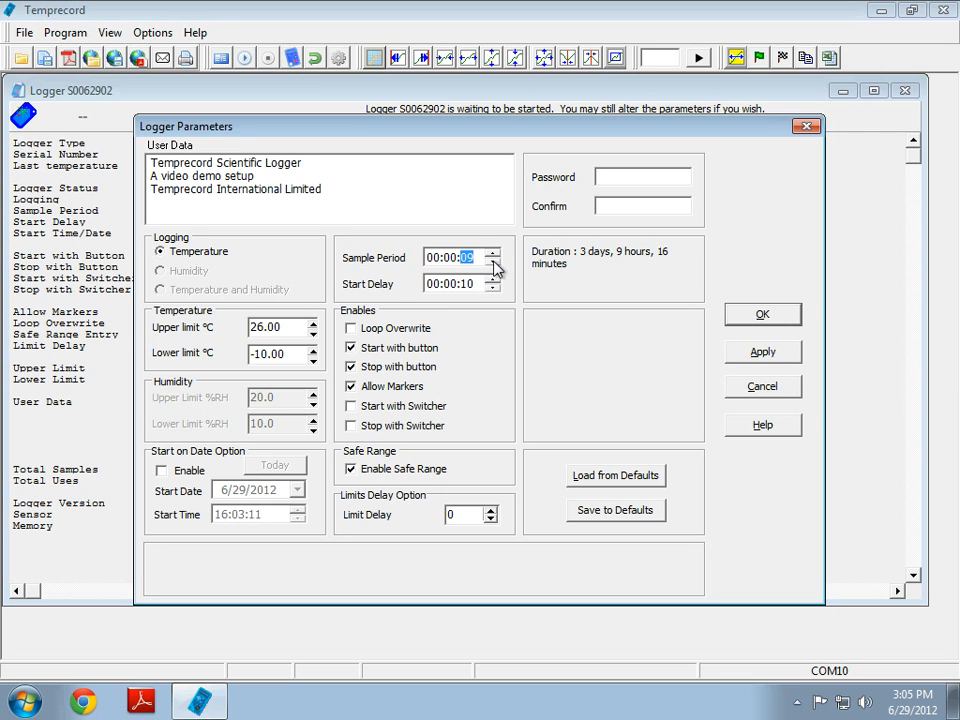
click(491, 252)
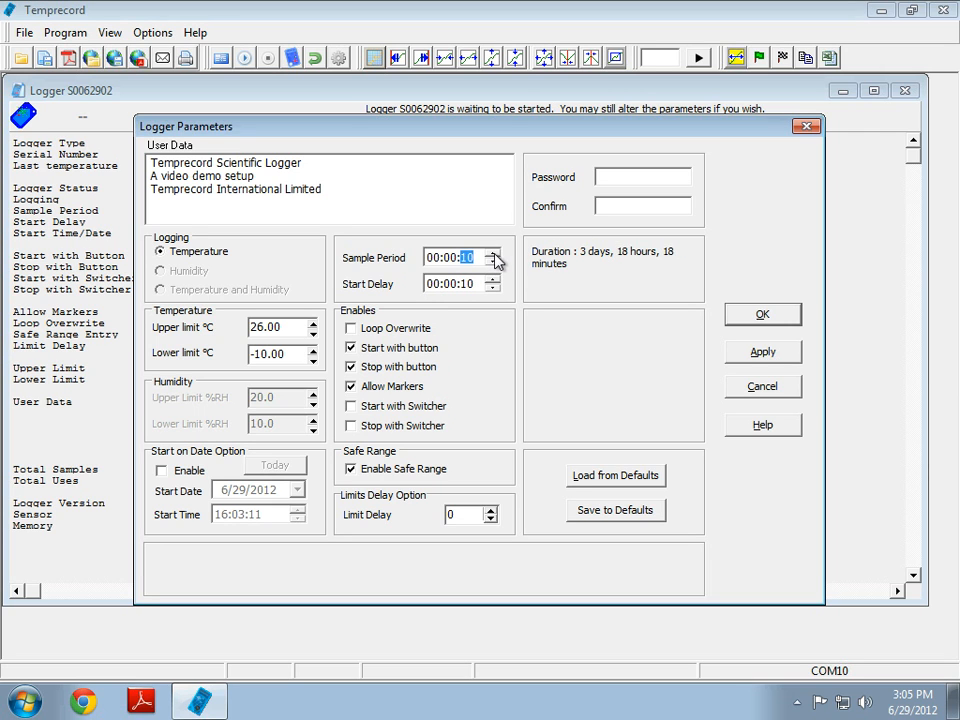
mouse_move(597, 262)
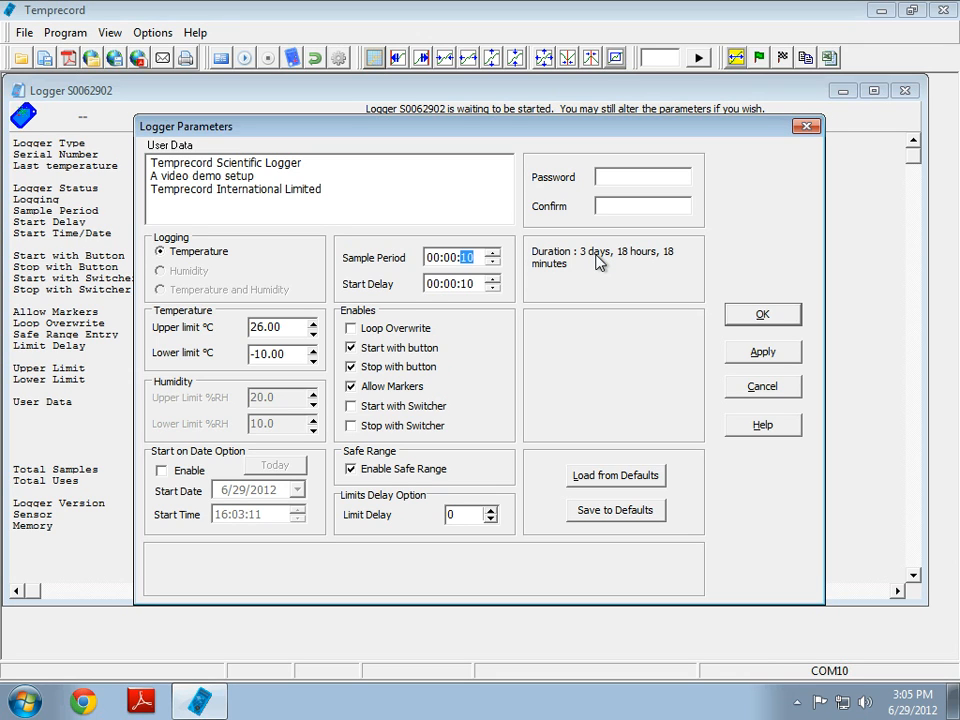
mouse_move(667, 268)
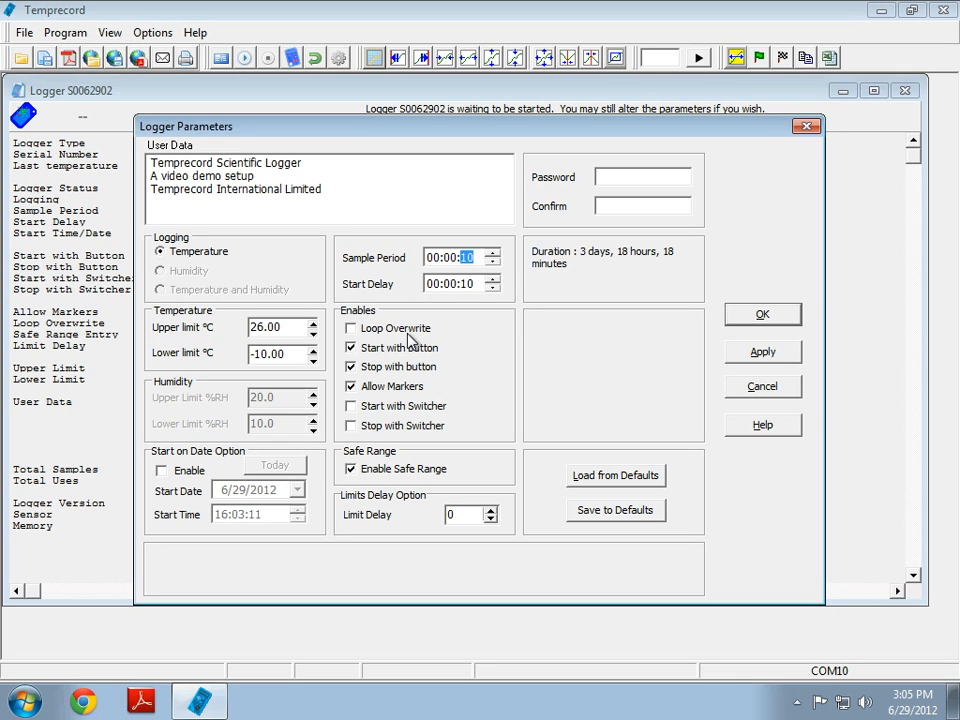
mouse_move(710, 333)
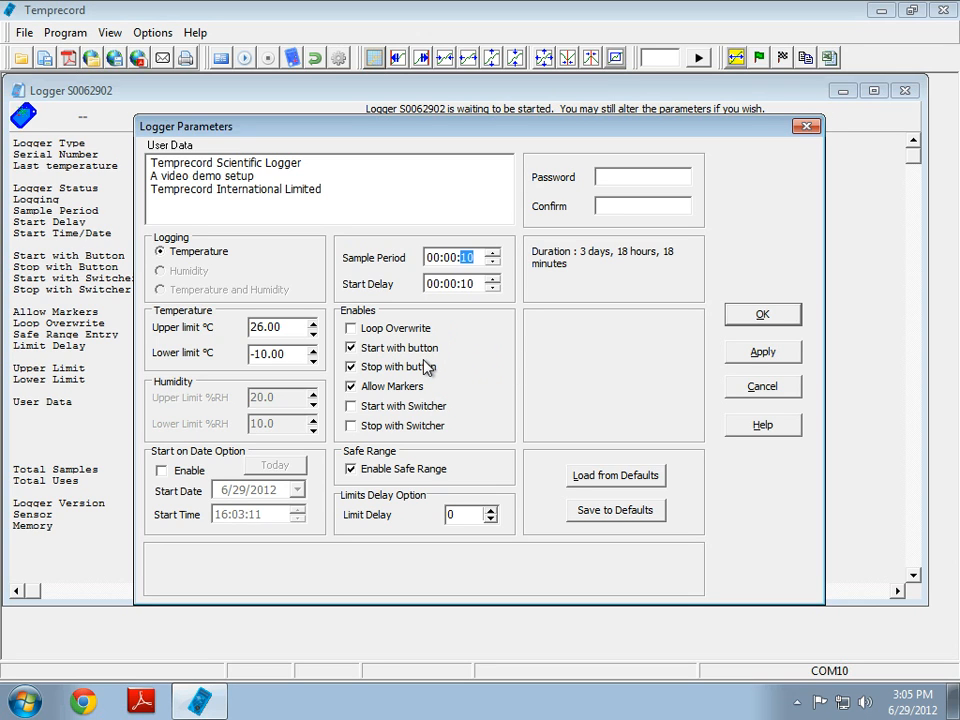
mouse_move(422, 372)
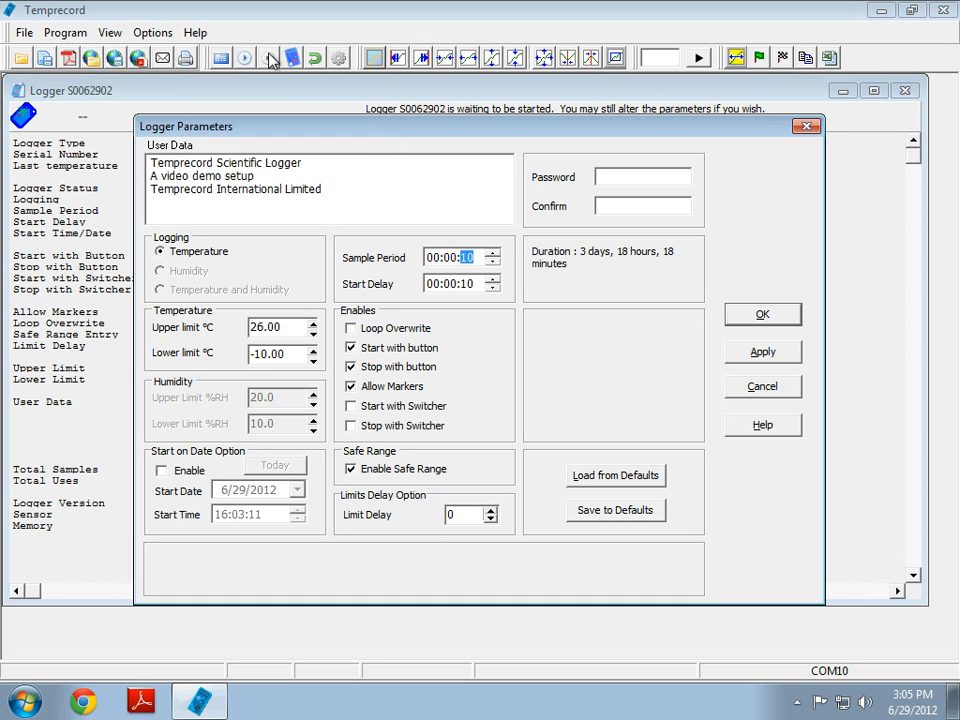
mouse_move(247, 47)
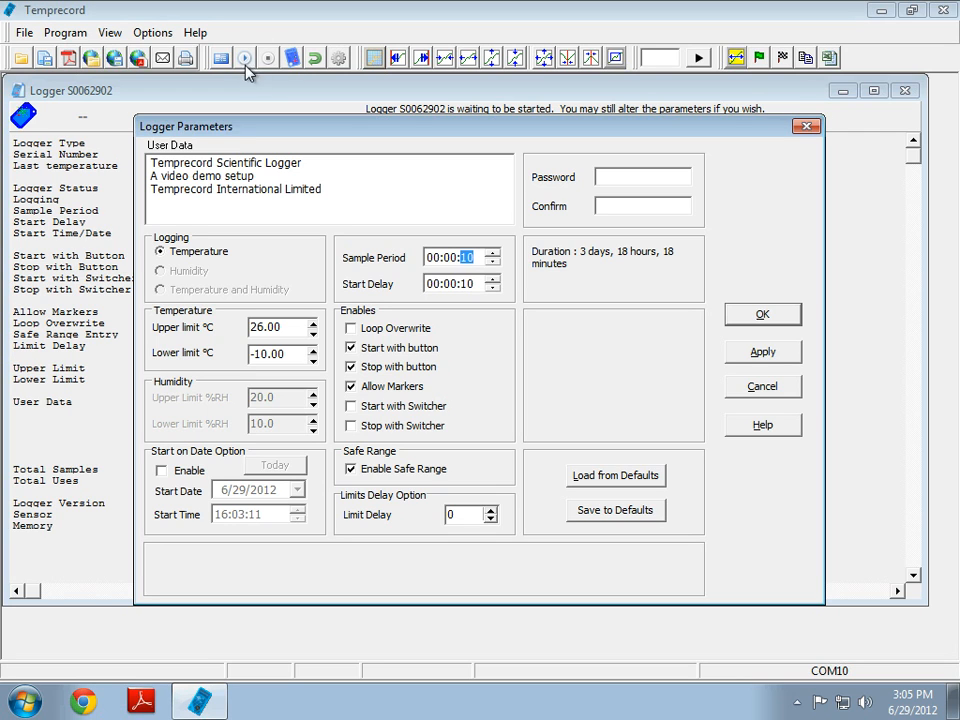
mouse_move(435, 420)
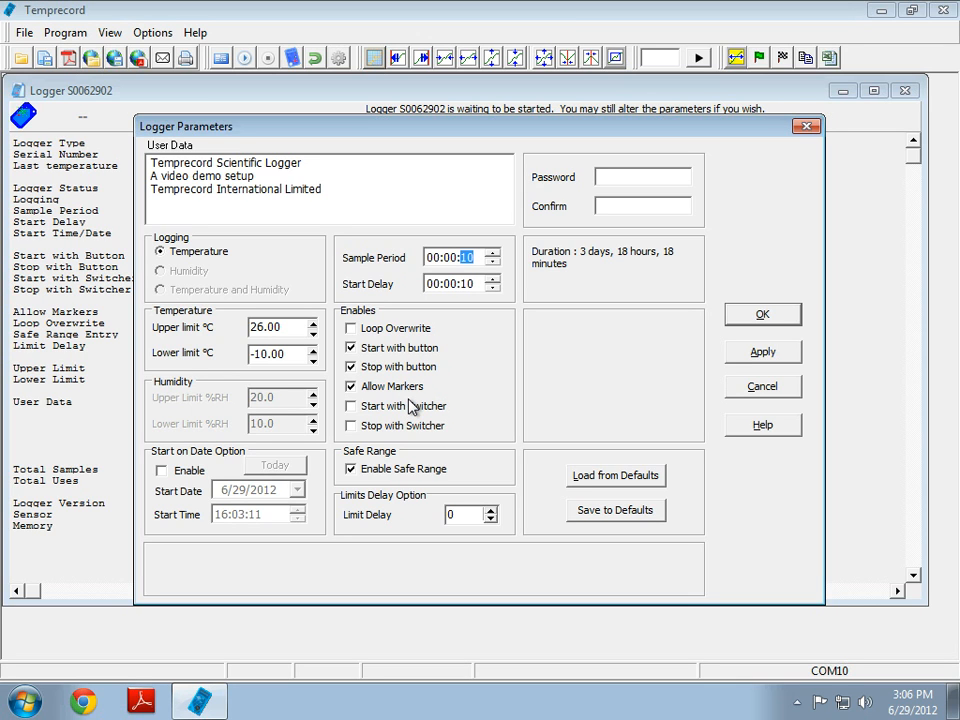
mouse_move(375, 385)
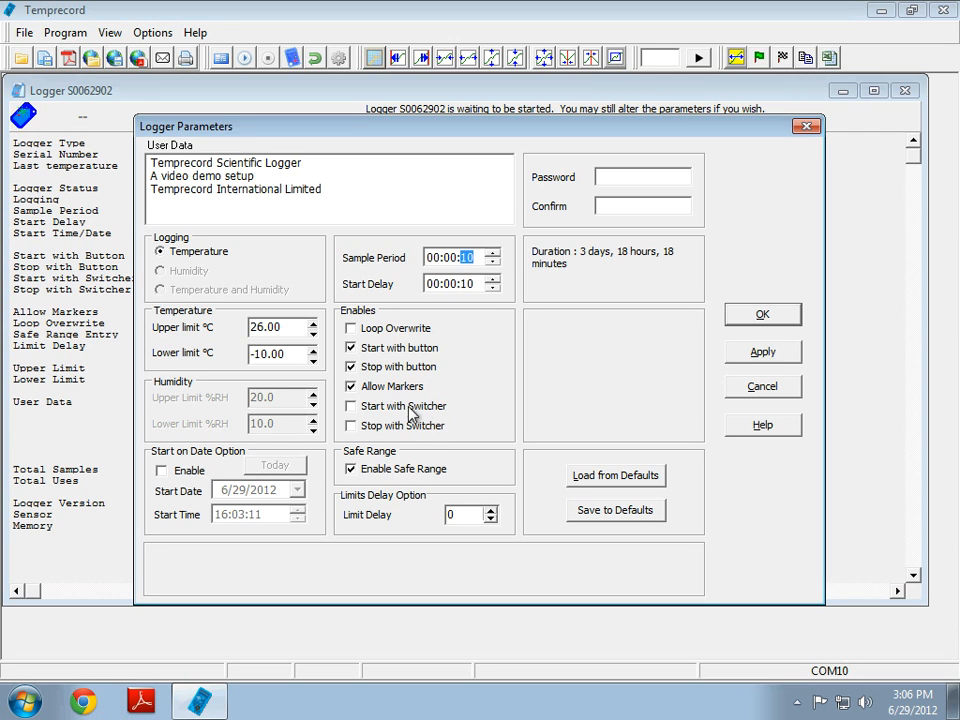
mouse_move(415, 427)
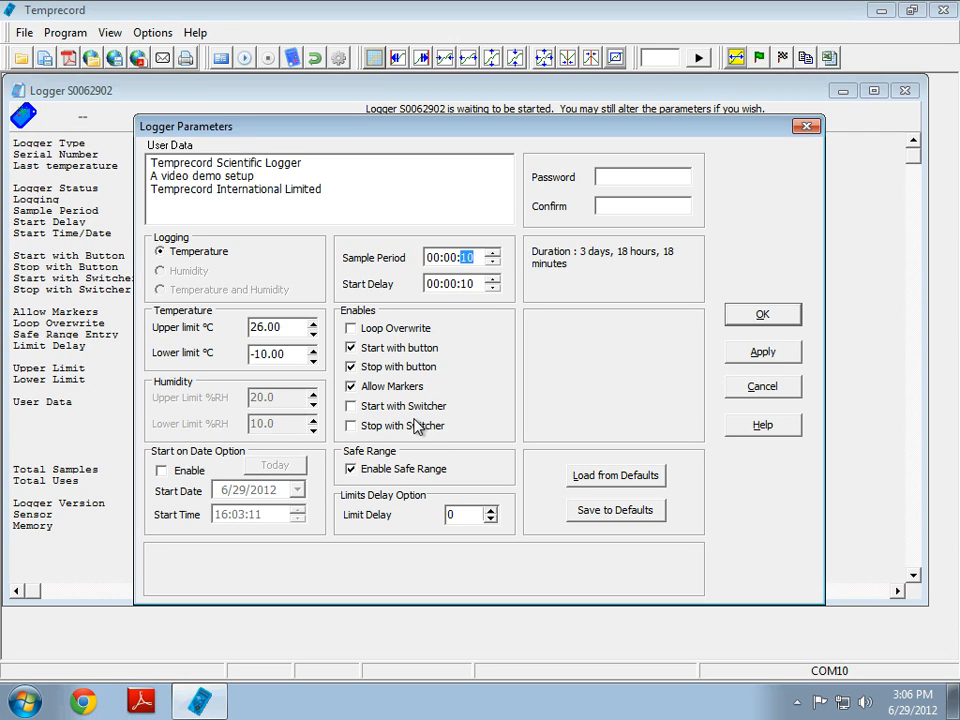
mouse_move(388, 468)
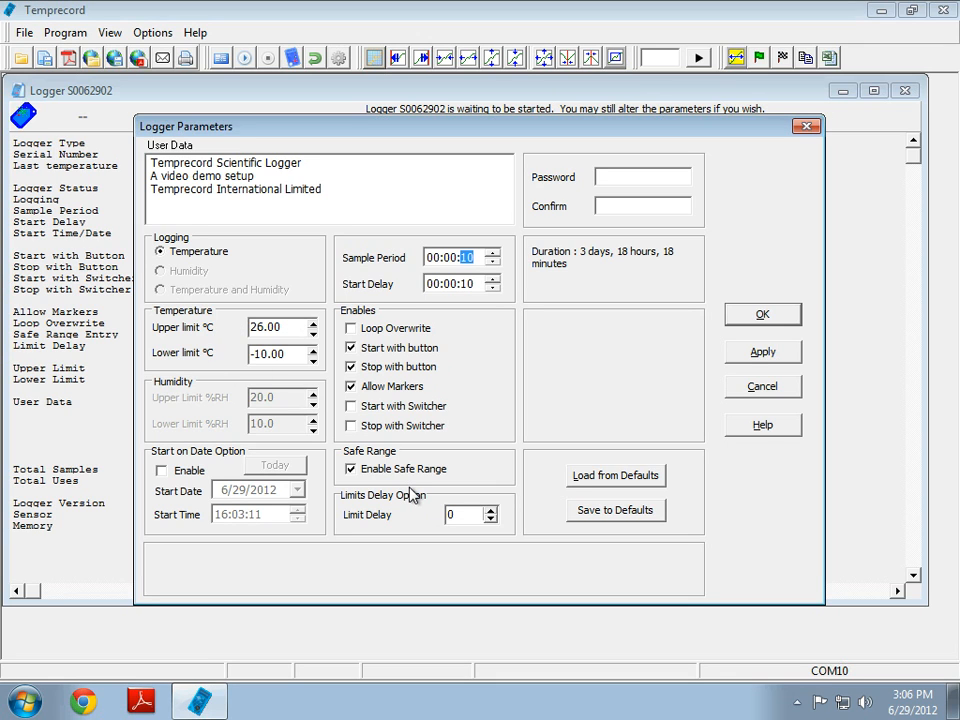
mouse_move(450, 402)
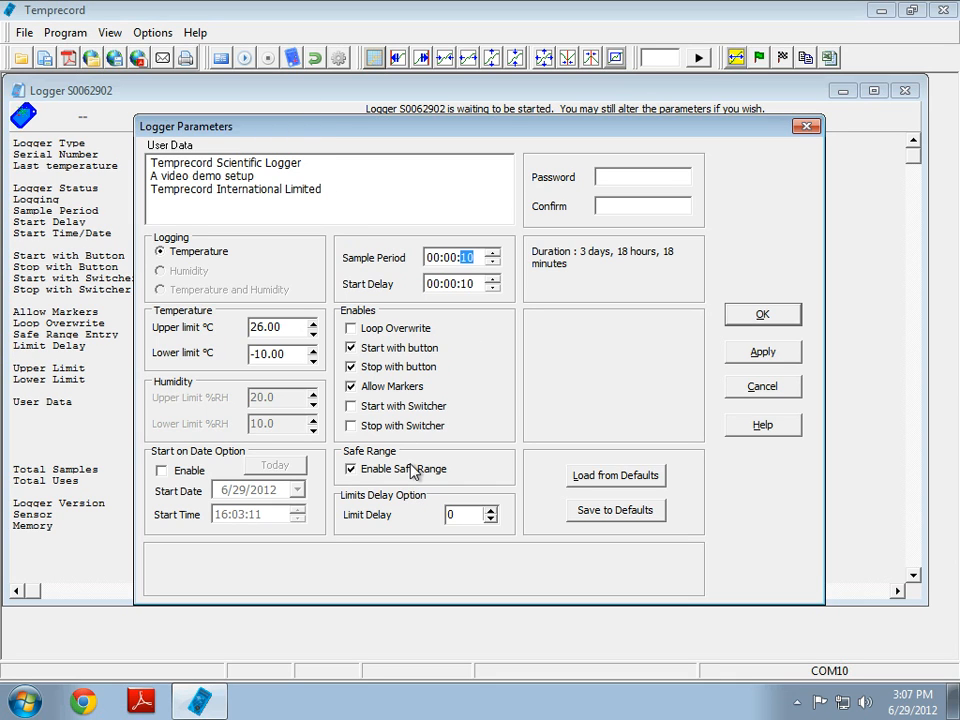
click(490, 510)
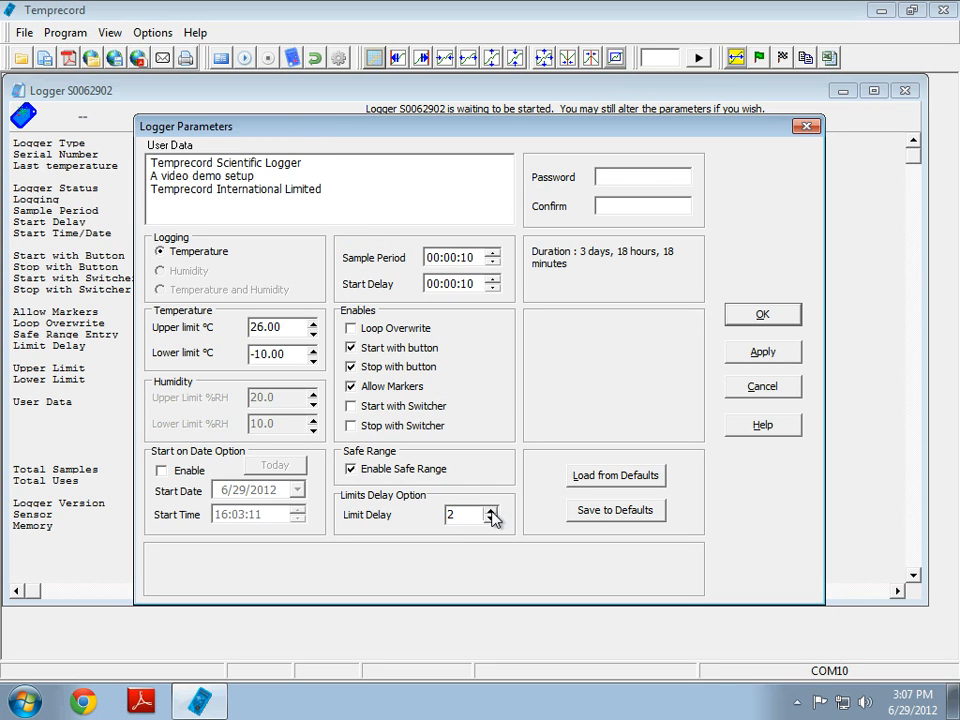
click(490, 510)
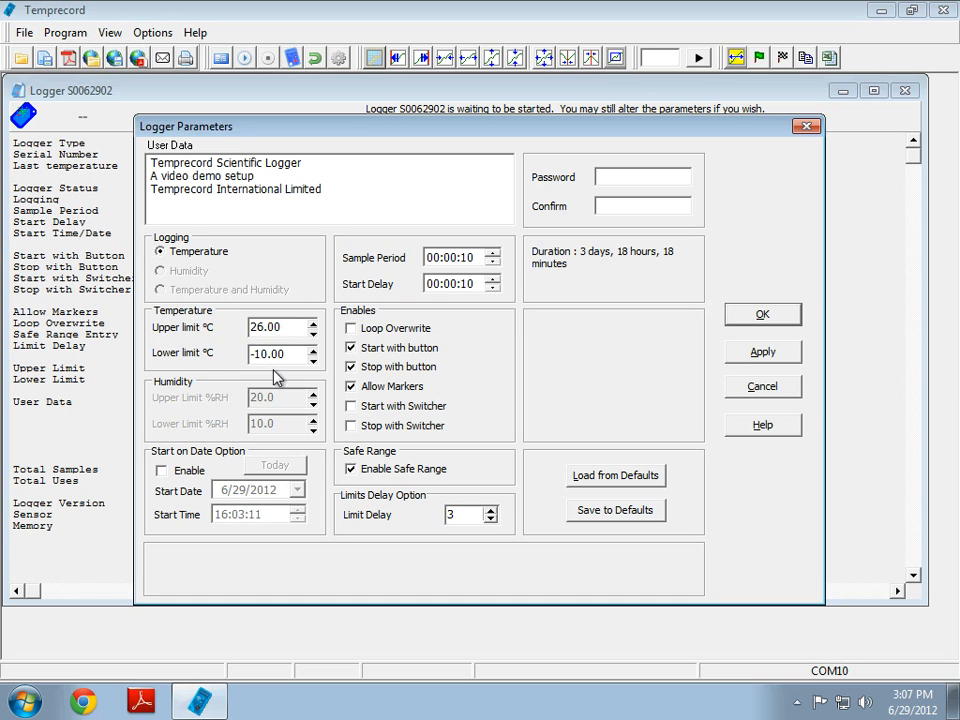
click(489, 519)
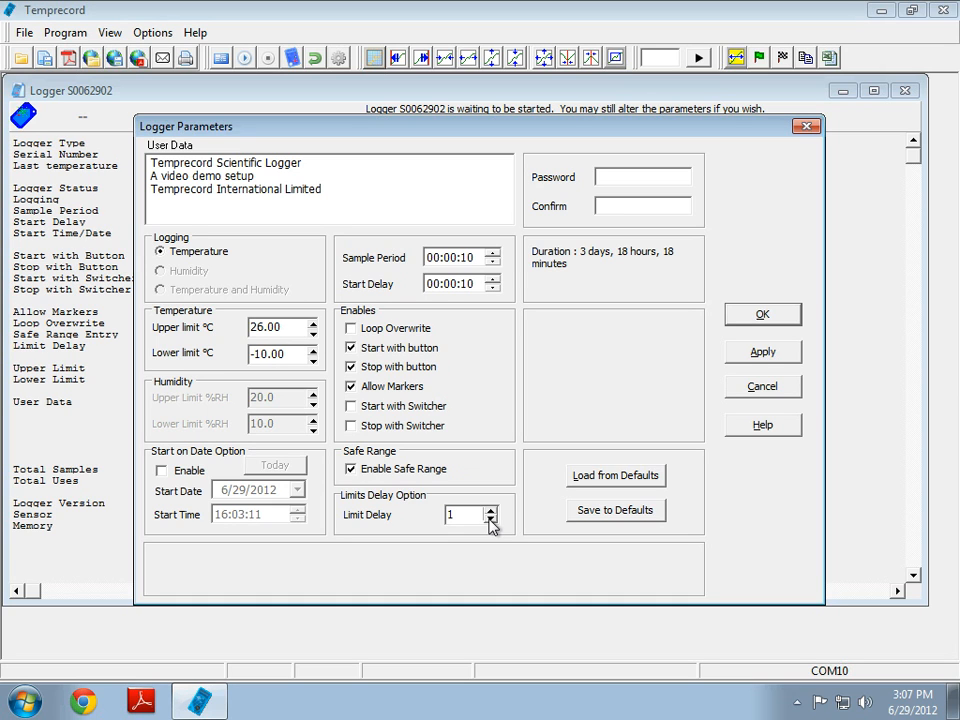
click(489, 519)
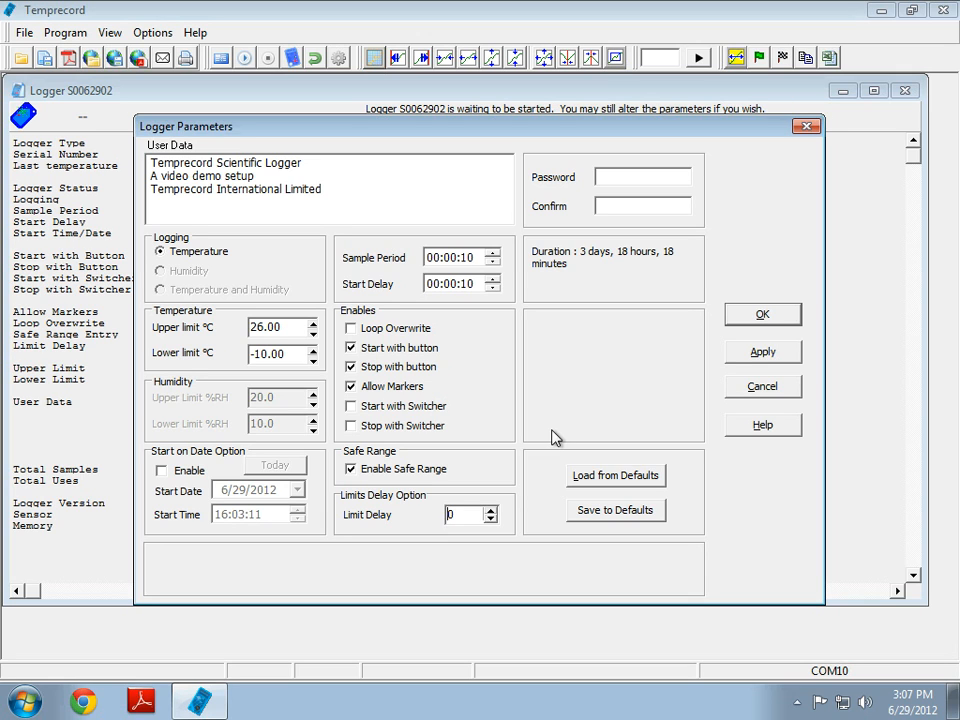
mouse_move(492, 305)
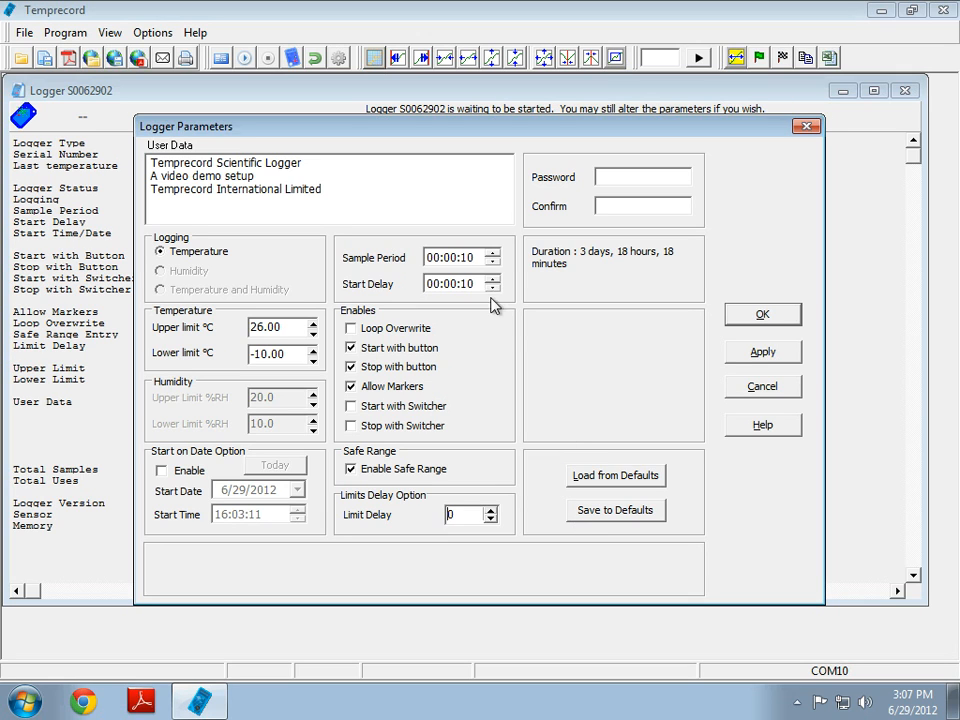
mouse_move(595, 518)
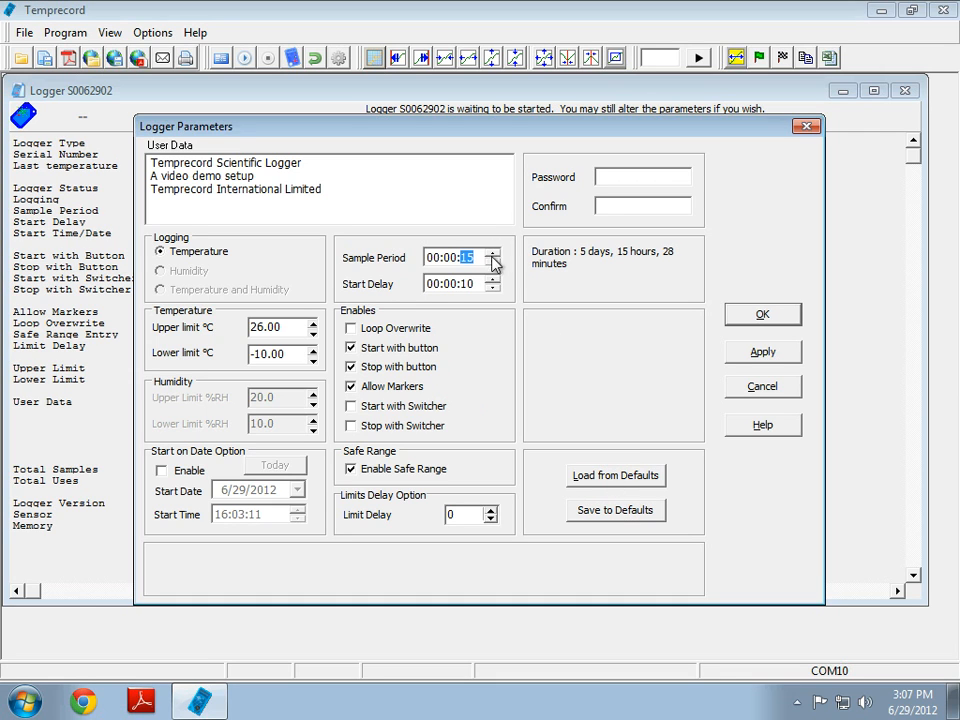
click(491, 264)
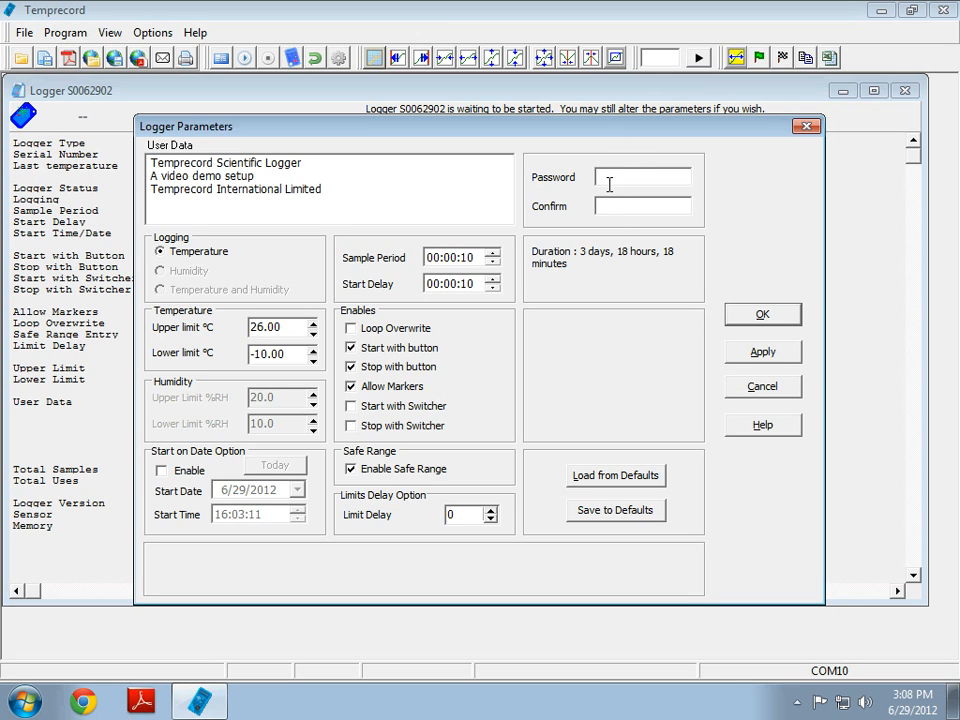
text(*****)
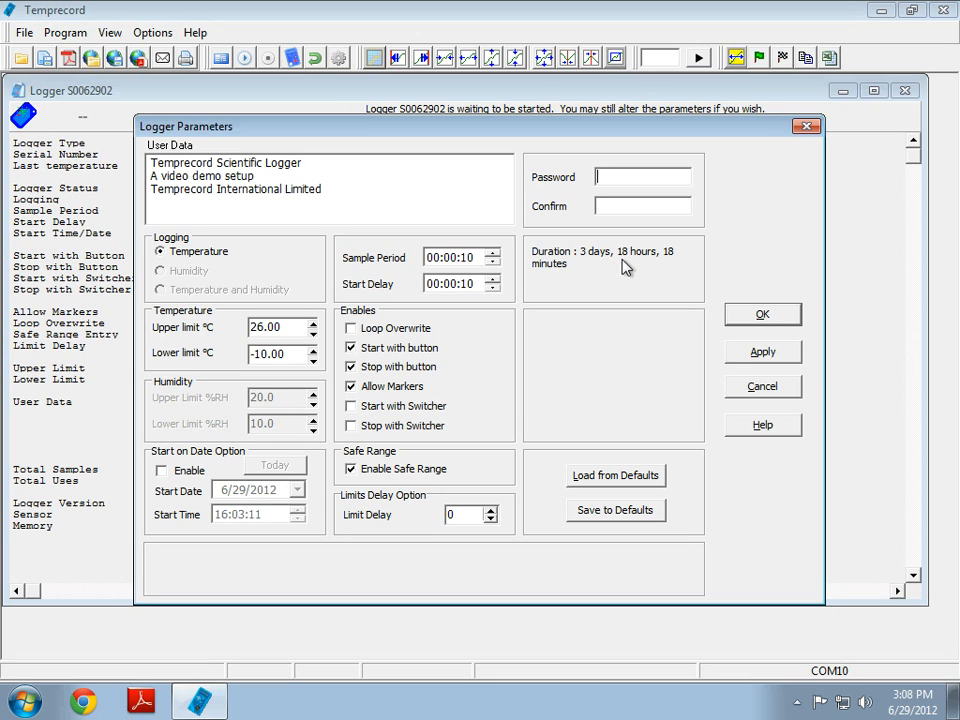
mouse_move(628, 270)
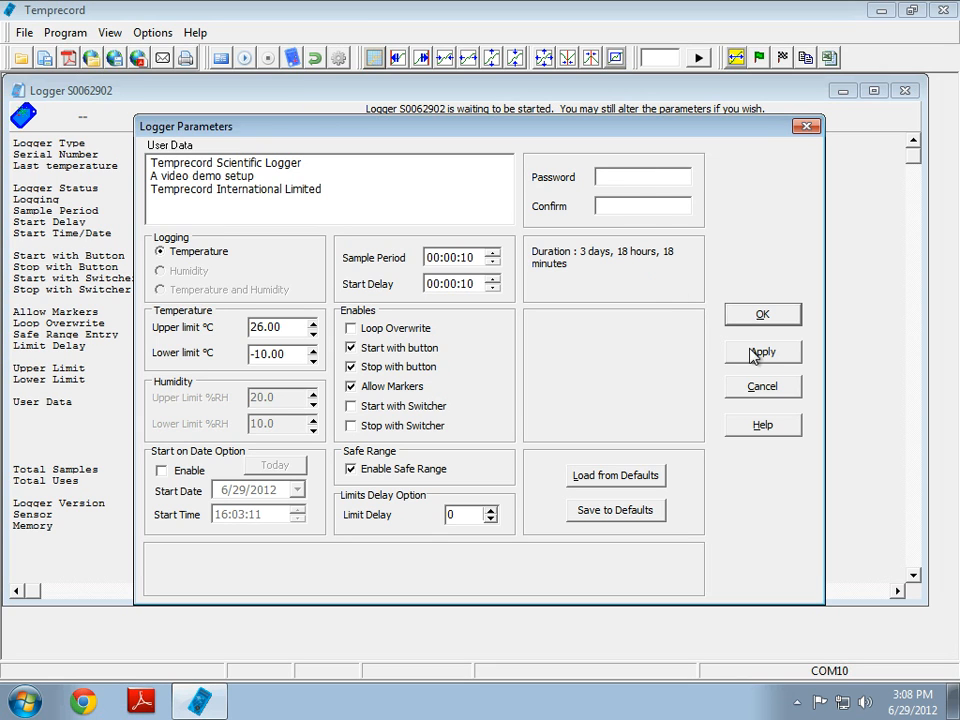
Apply the parameters to the logger and close the Logger Parameters dialog with OK
click(762, 352)
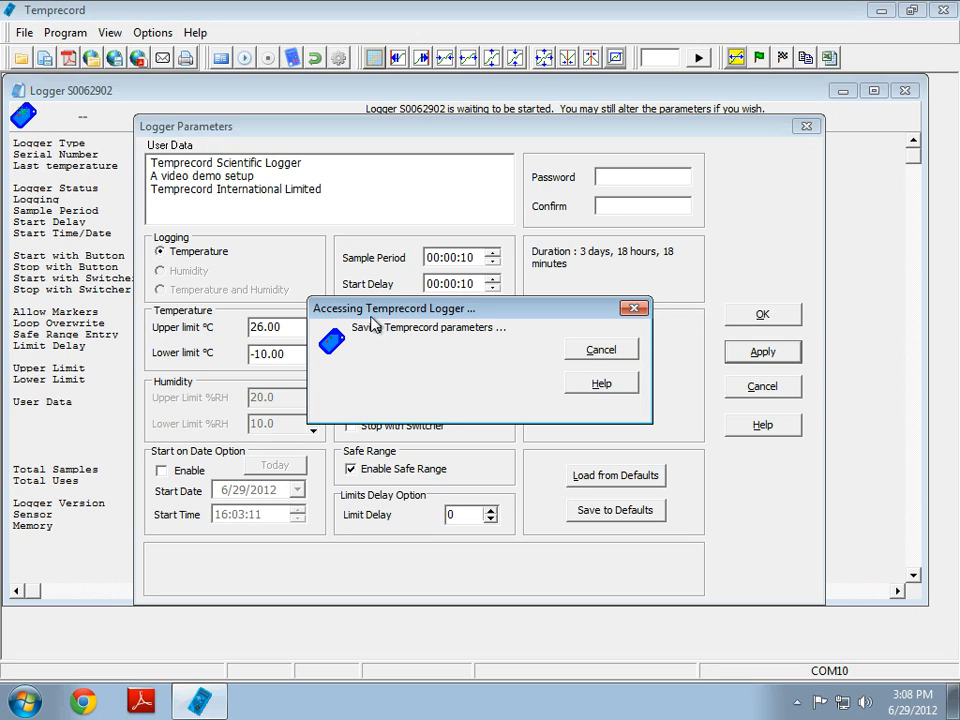
mouse_move(455, 328)
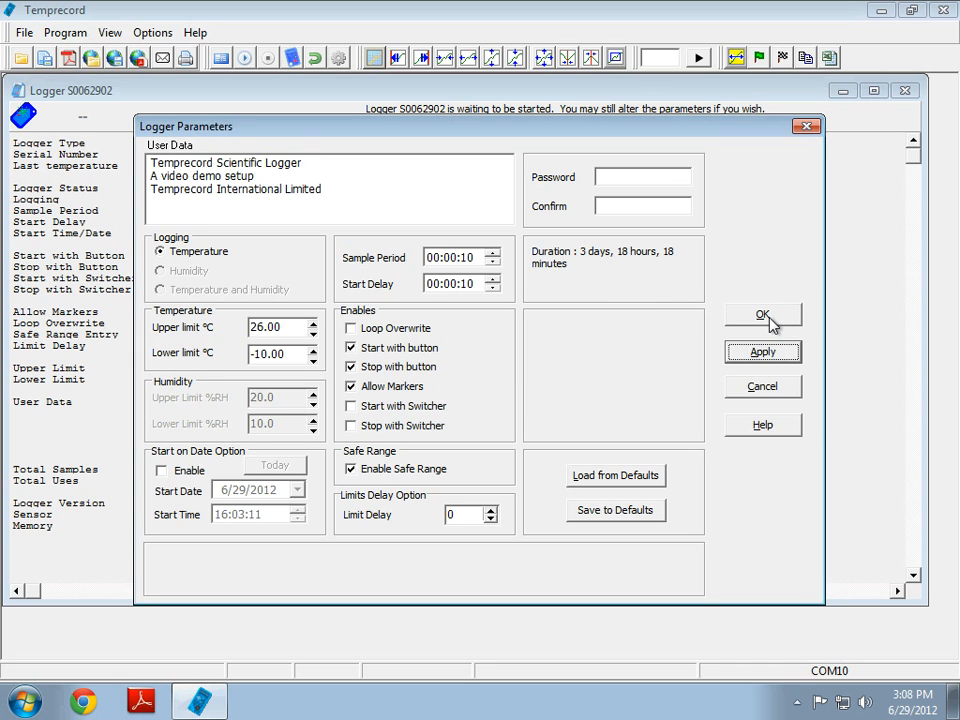
click(762, 315)
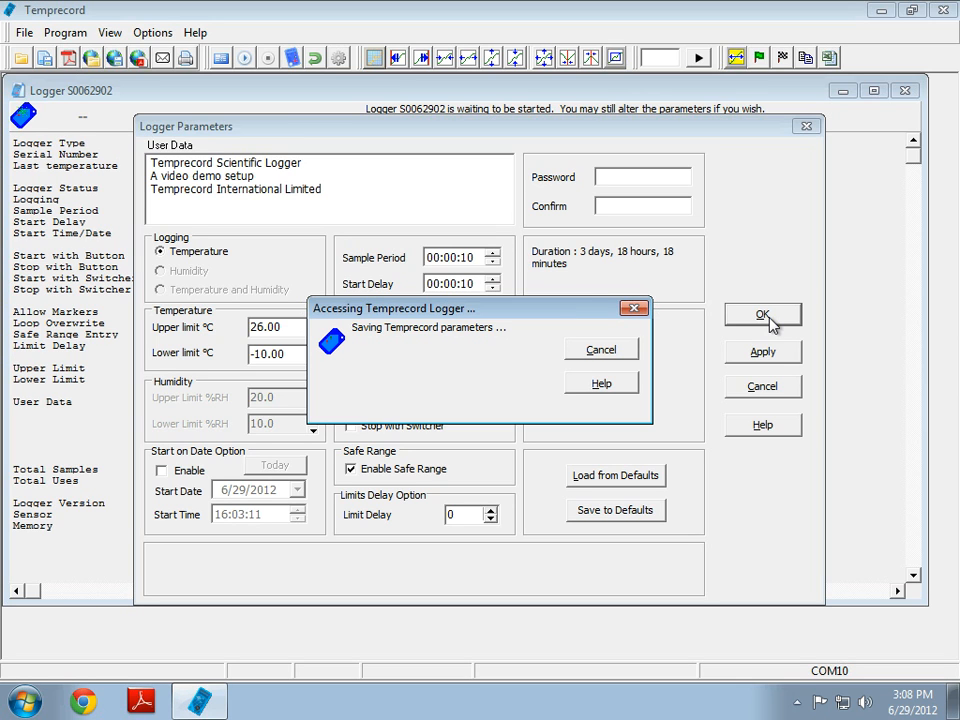
click(762, 314)
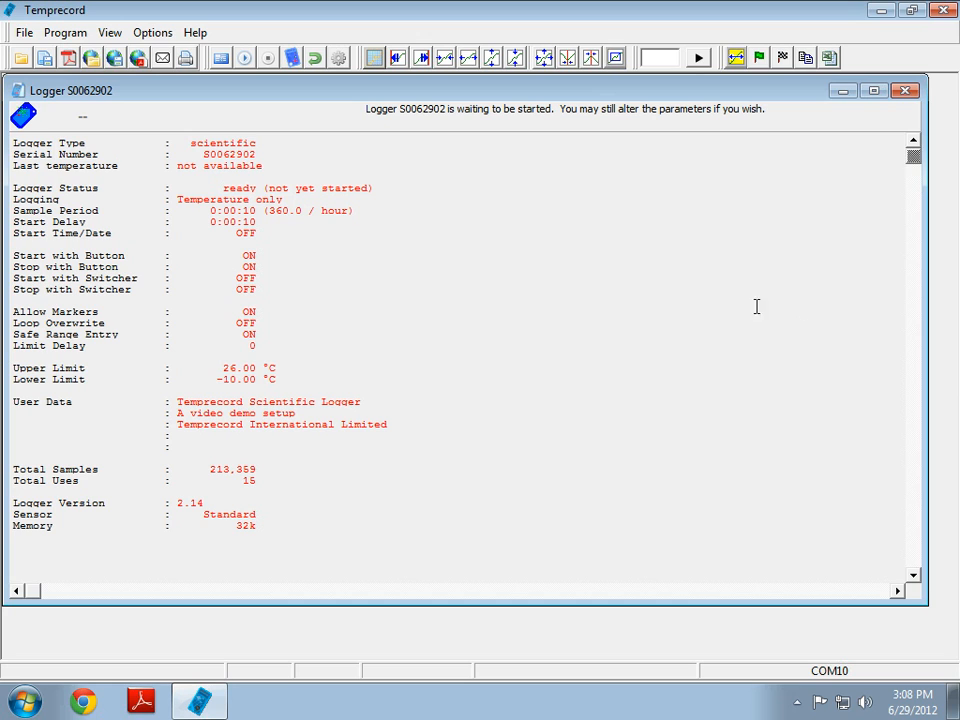
mouse_move(293, 197)
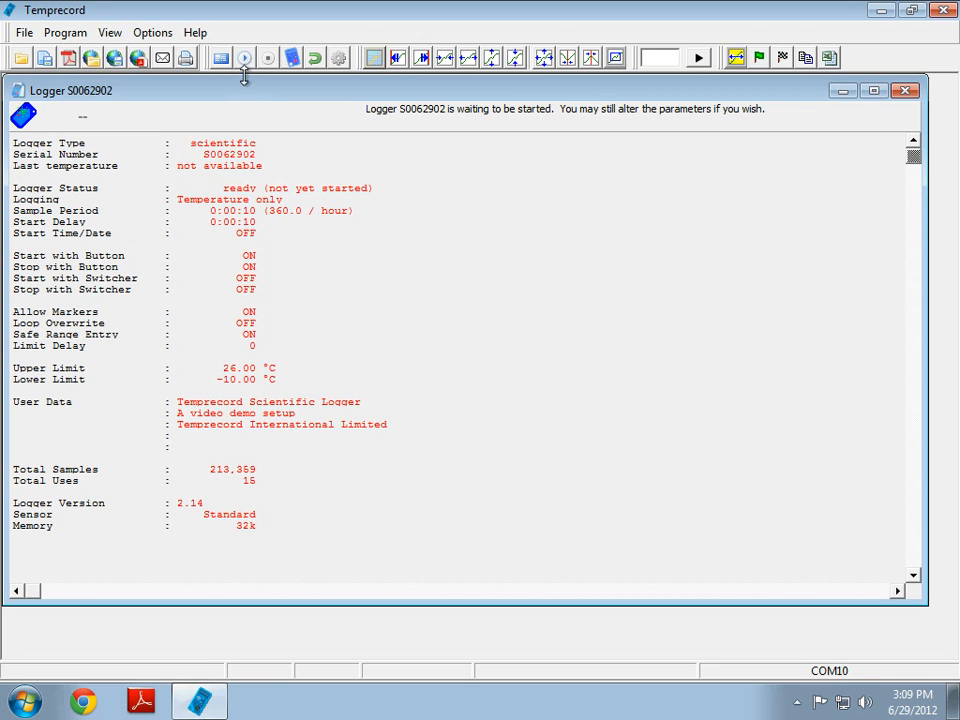
mouse_move(245, 57)
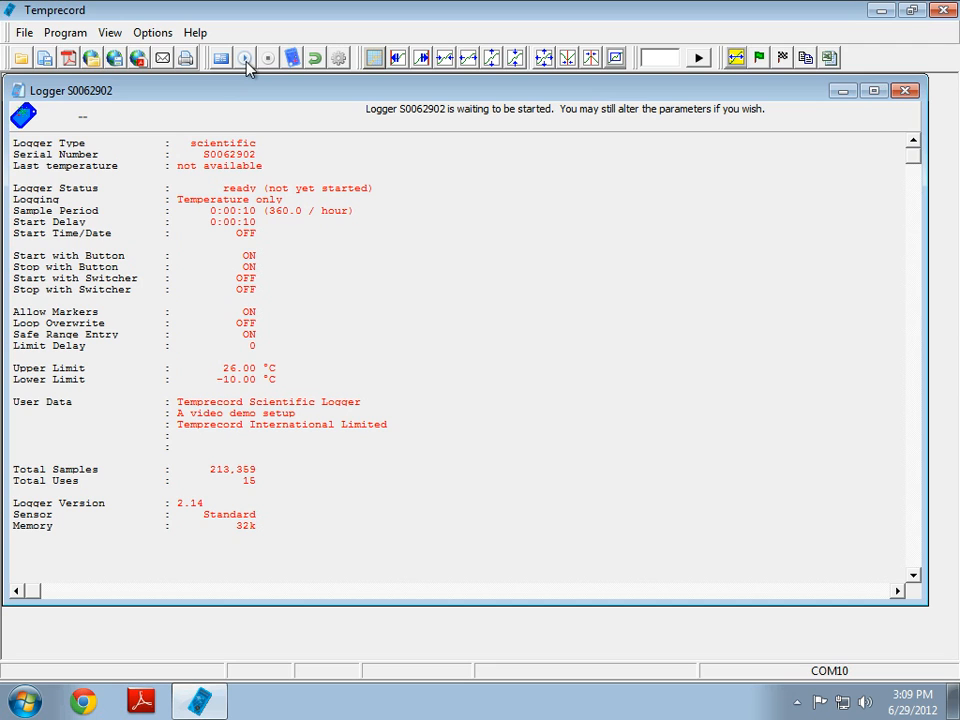
Start the logger, confirm with Yes, then close its status window once logging
click(244, 57)
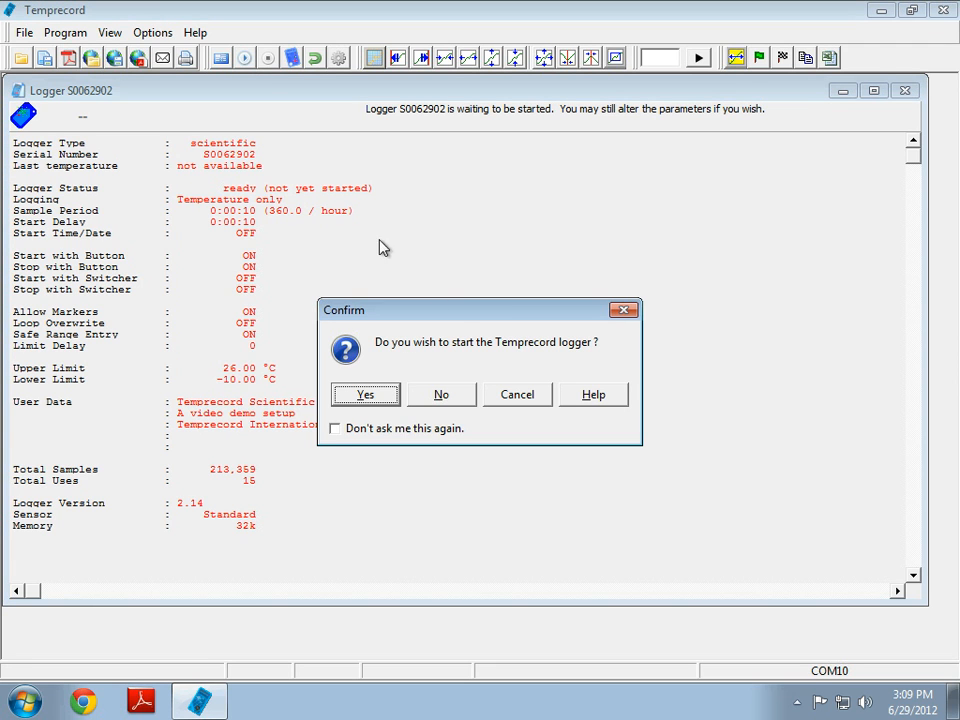
mouse_move(347, 442)
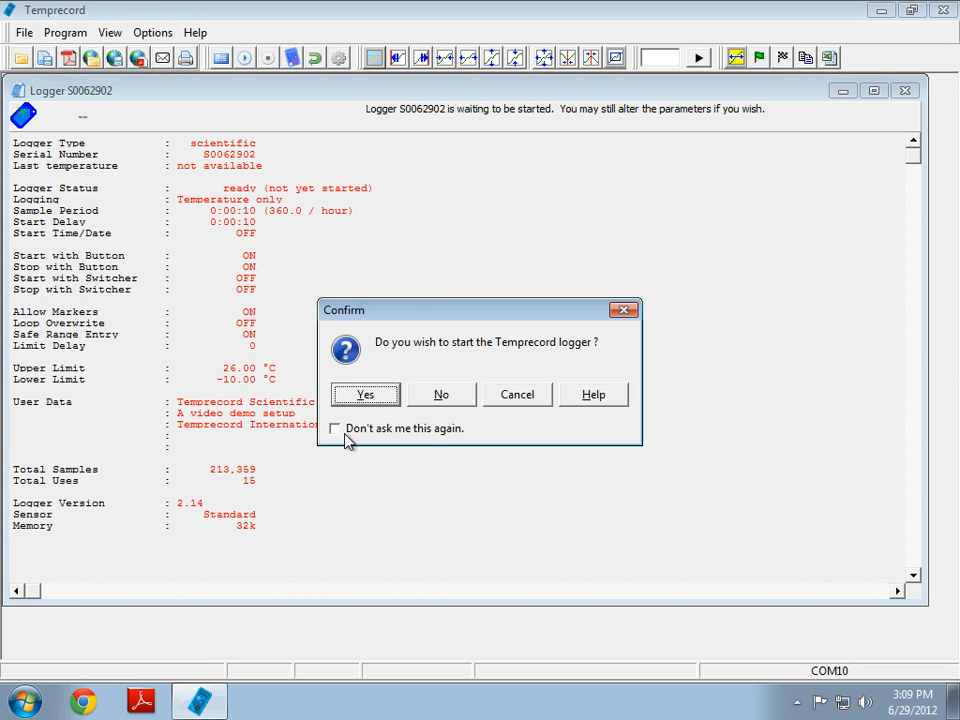
mouse_move(402, 401)
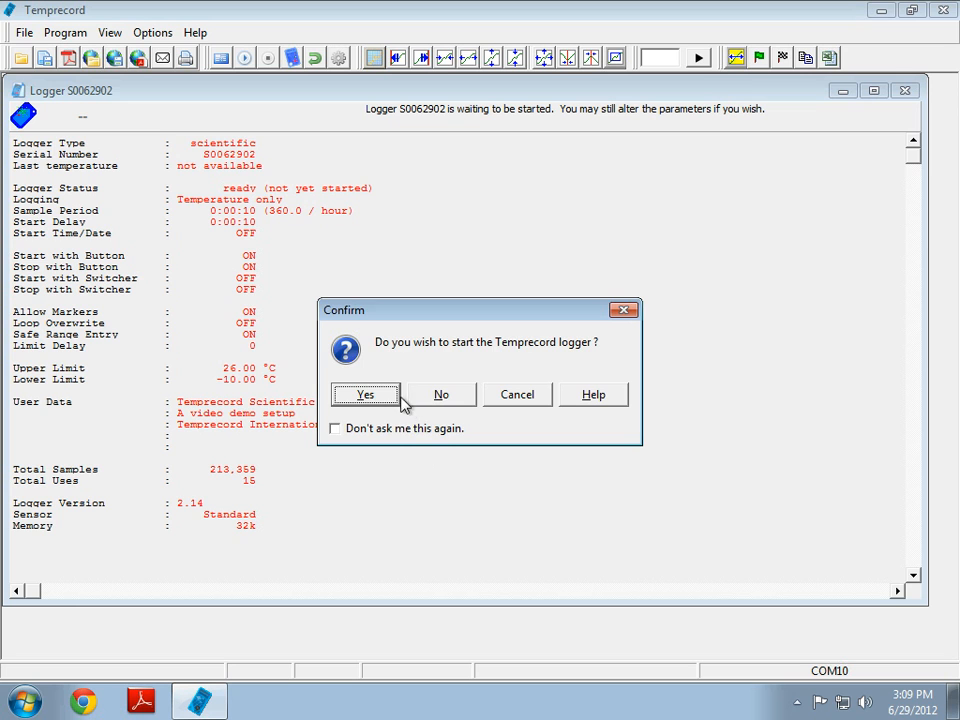
click(365, 394)
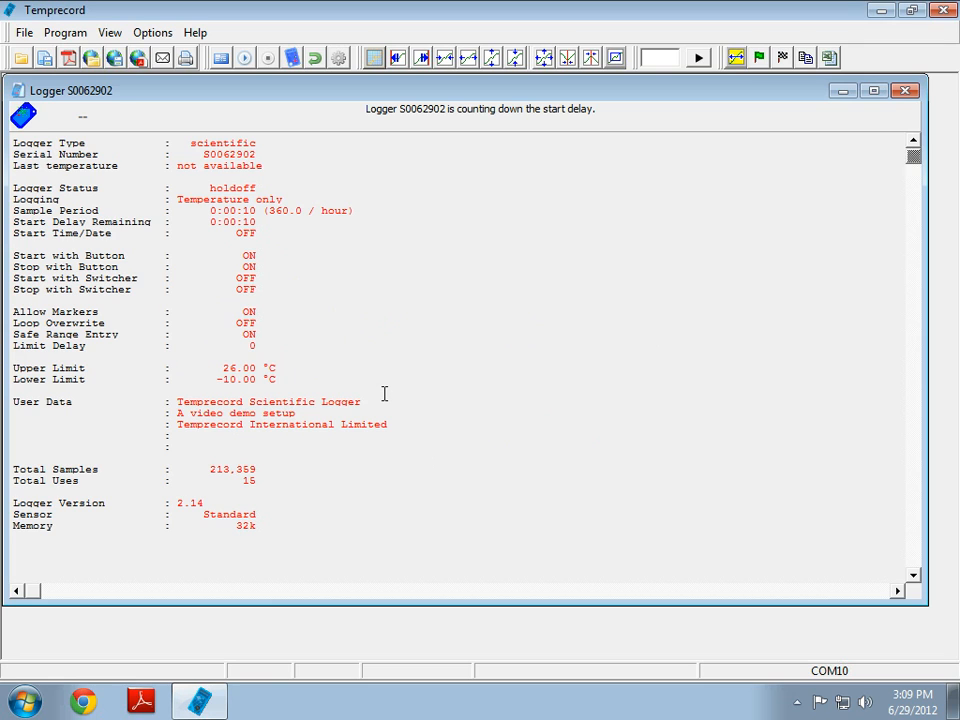
mouse_move(231, 256)
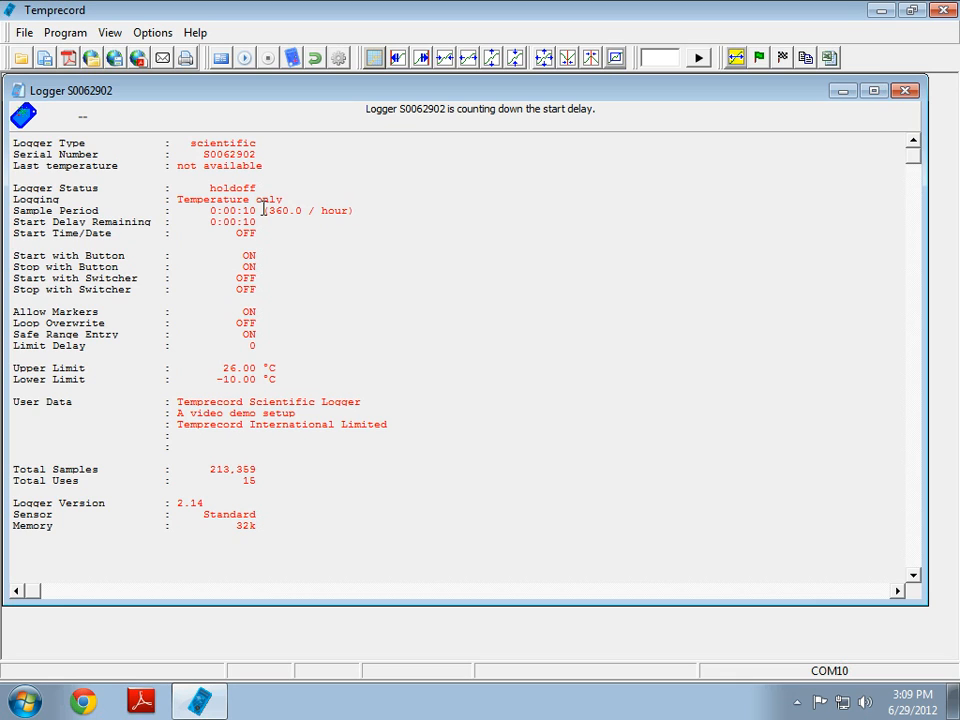
mouse_move(409, 305)
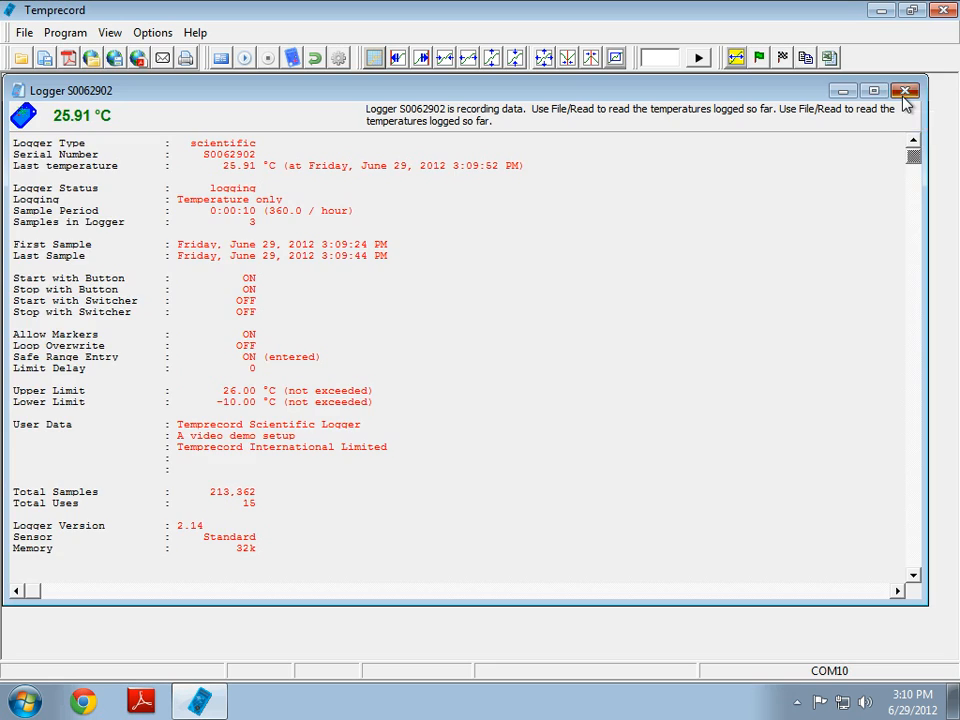
click(905, 91)
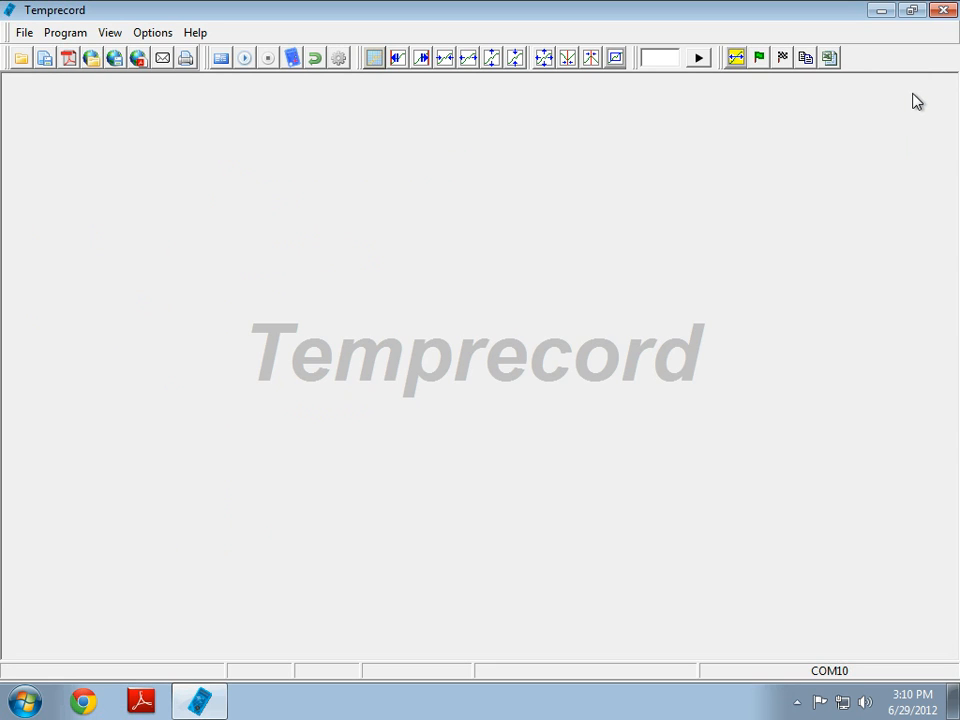